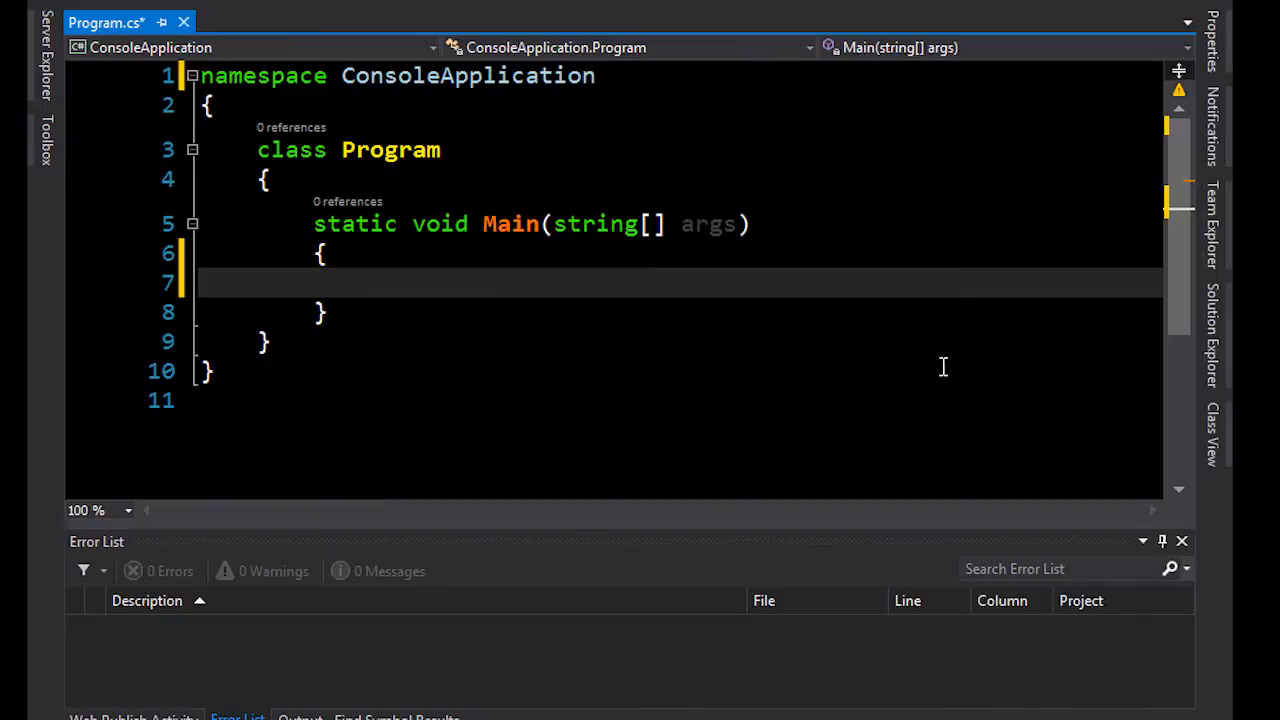
{"action": "mouse_move", "coordinate": [900, 325]}
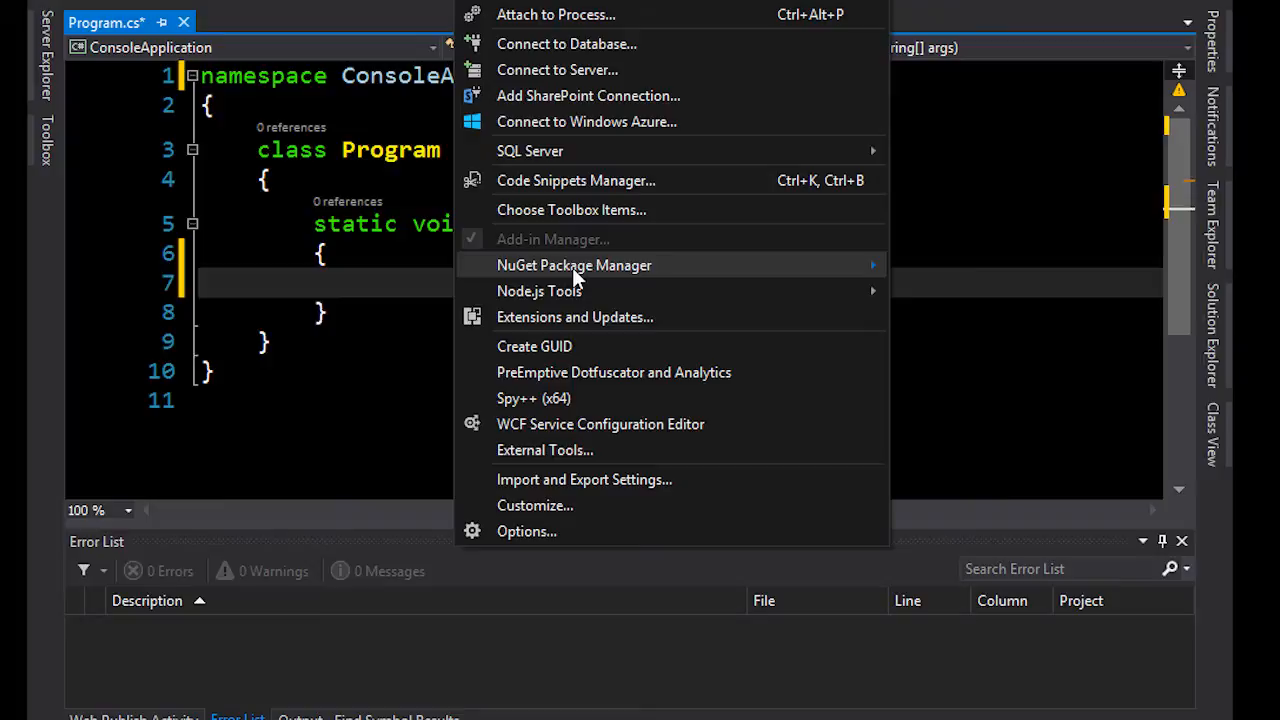
{"action": "mouse_move", "coordinate": [574, 265]}
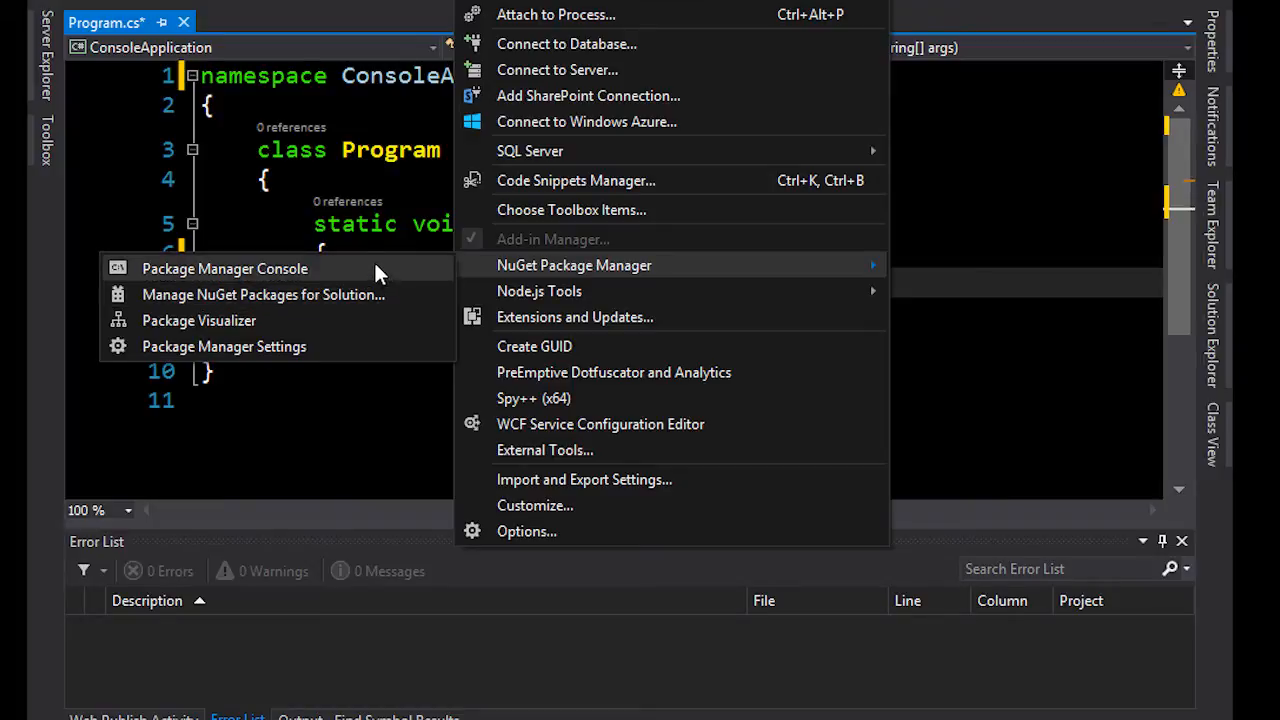
Run Install-Package Edge.js in the Package Manager Console and enlarge the pane to read the output
{"action": "left_click", "coordinate": [224, 268]}
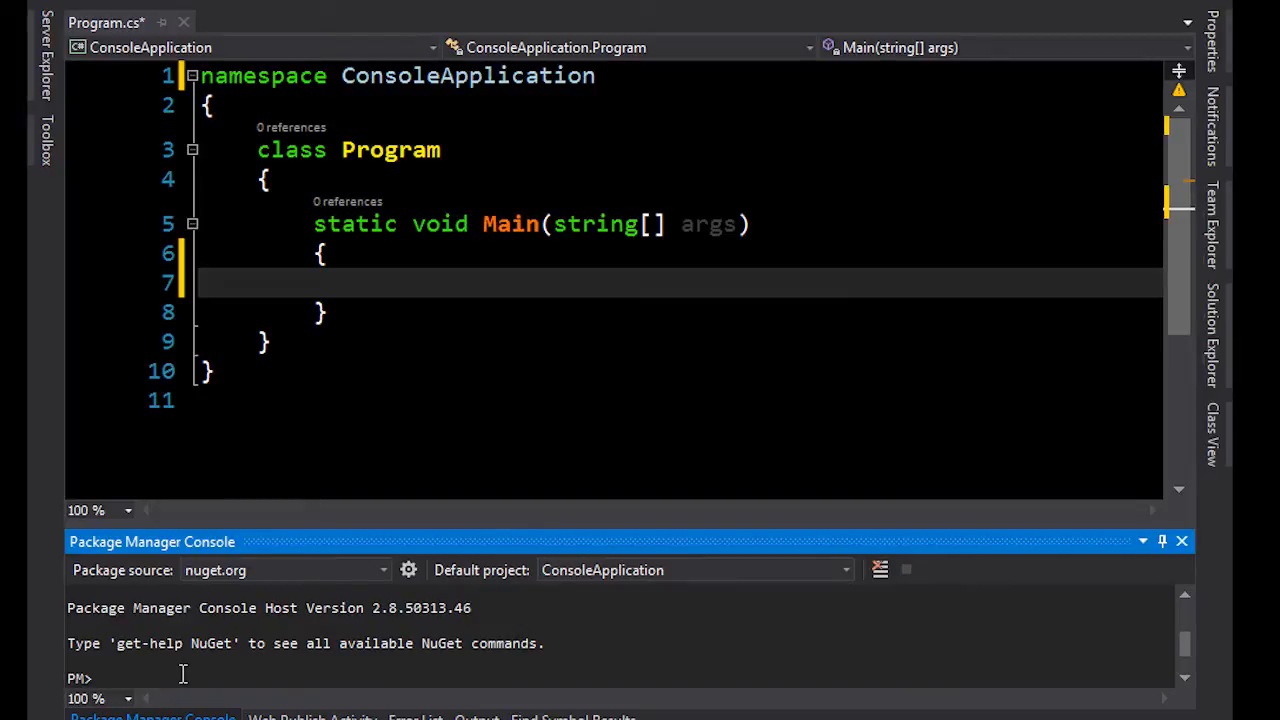
{"action": "type", "text": "Install-Package Edge.js"}
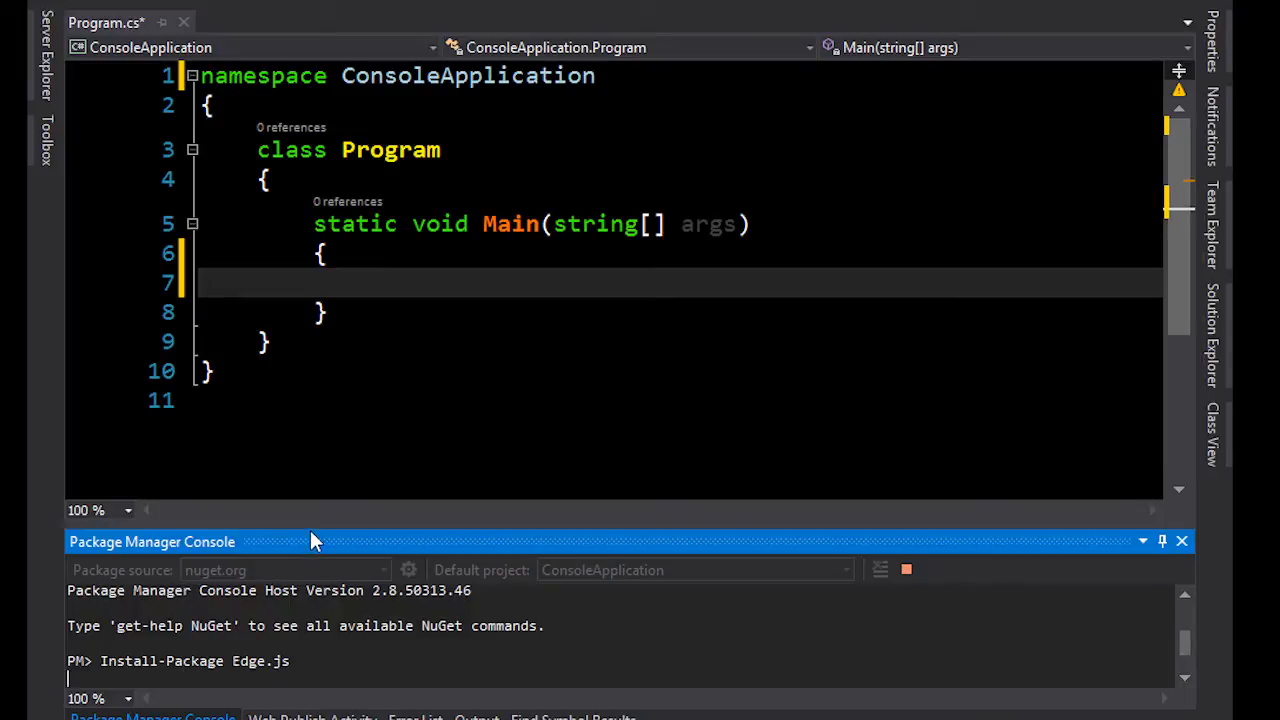
{"action": "left_click_drag", "start_coordinate": [315, 541], "coordinate": [331, 247]}
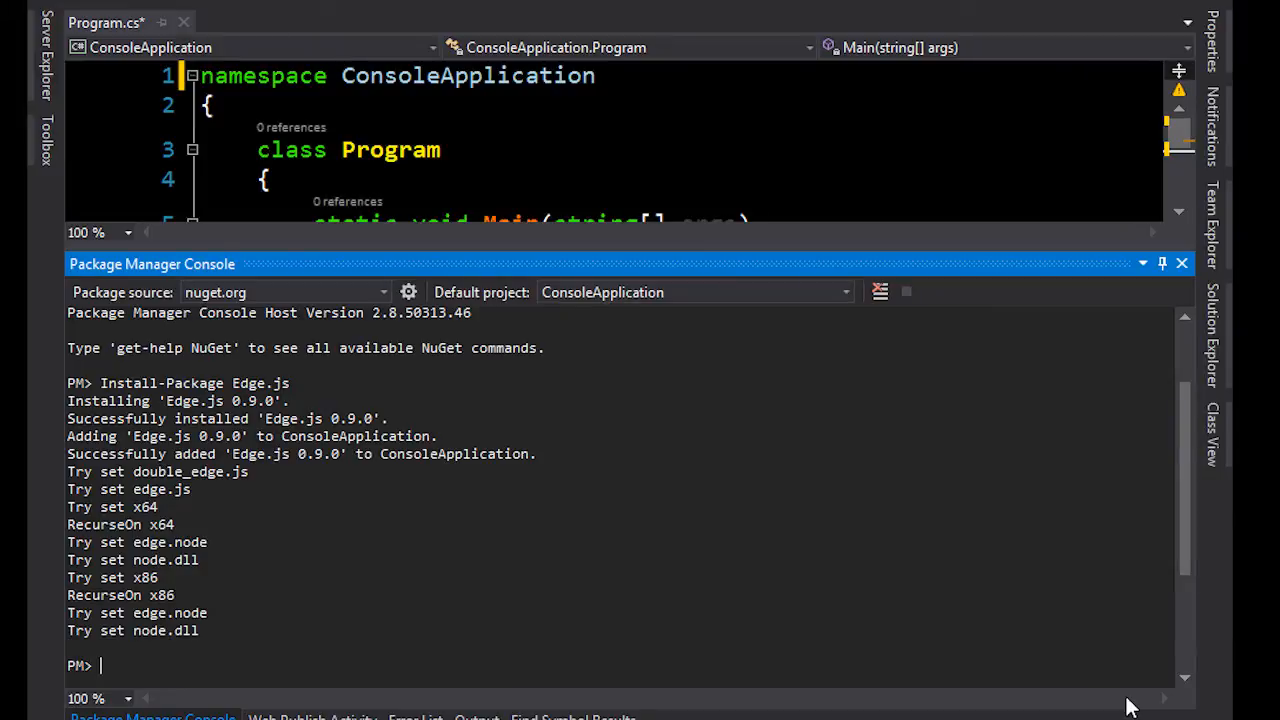
{"action": "mouse_move", "coordinate": [635, 201]}
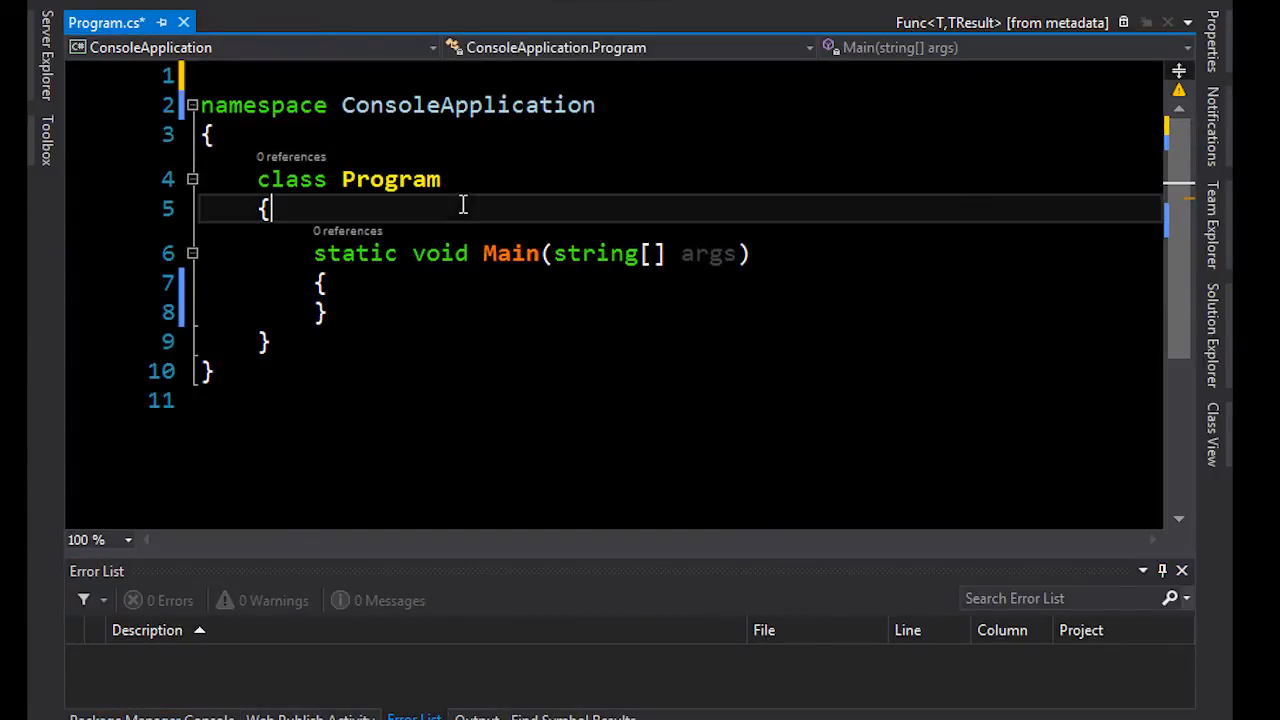
Declare const string JSFunction = @" as a verbatim string above Main in the Program class
{"action": "type", "text": "co"}
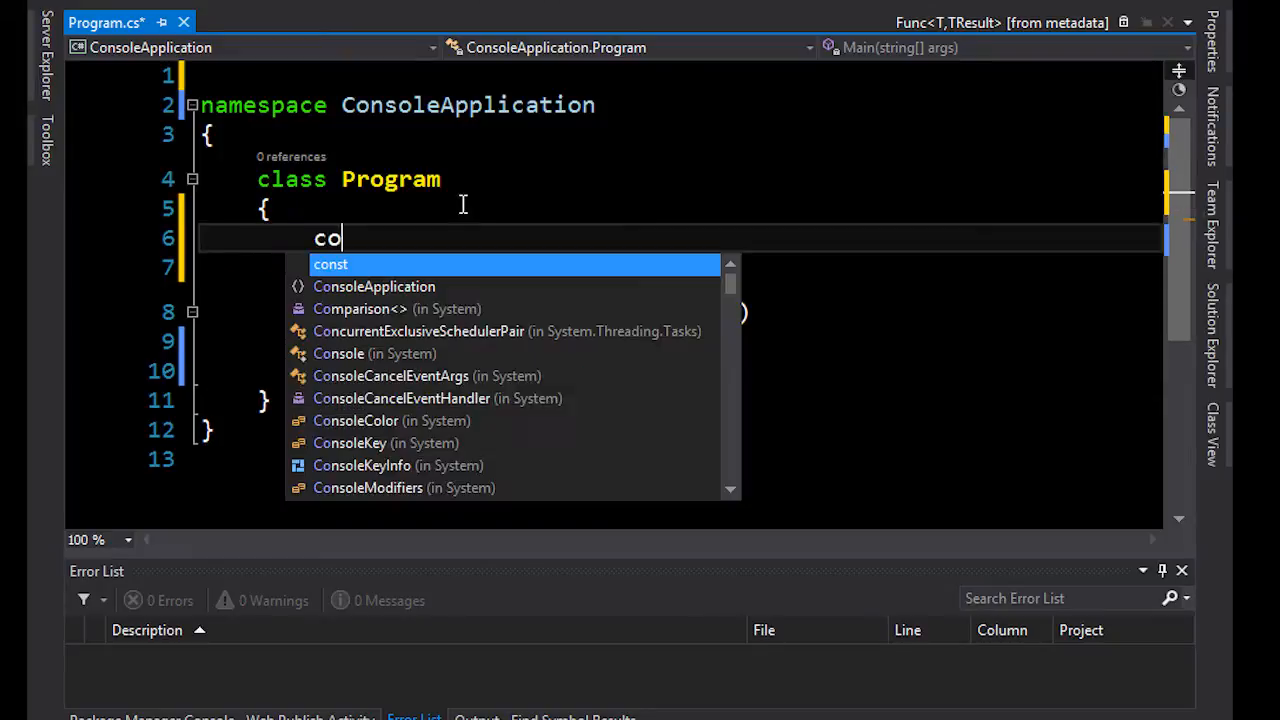
{"action": "type", "text": "nst string"}
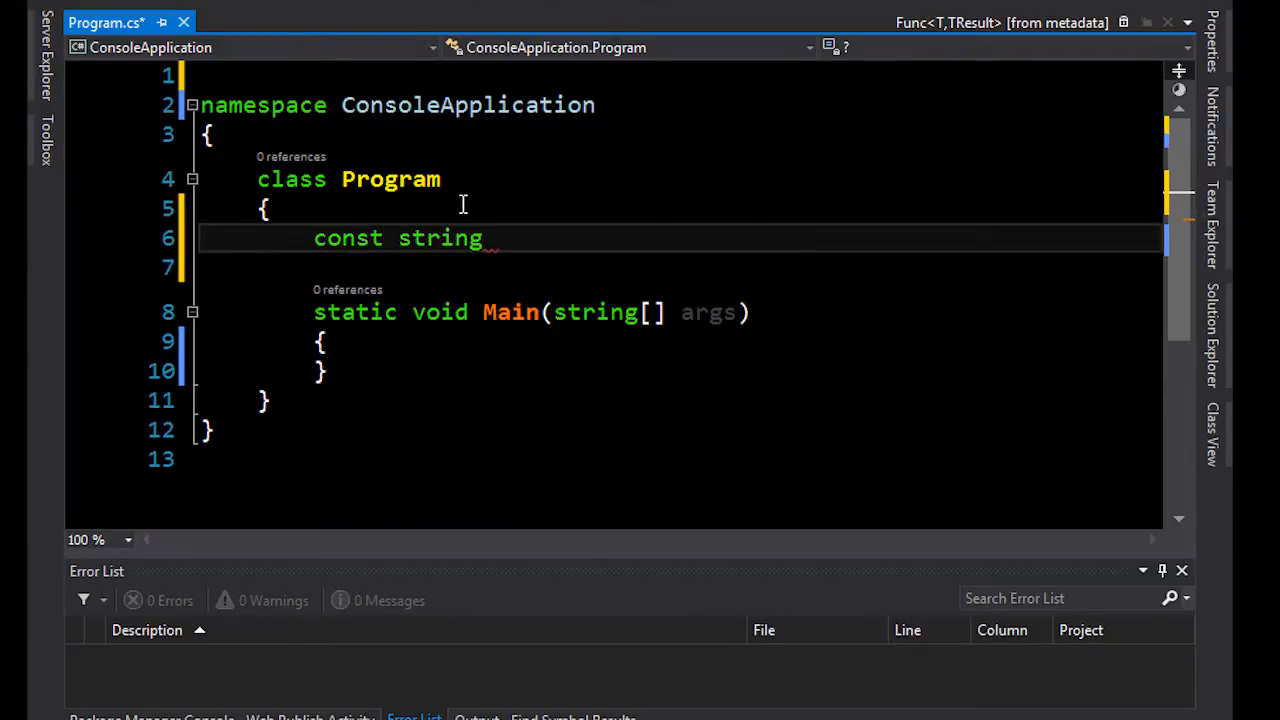
{"action": "type", "text": "JSF"}
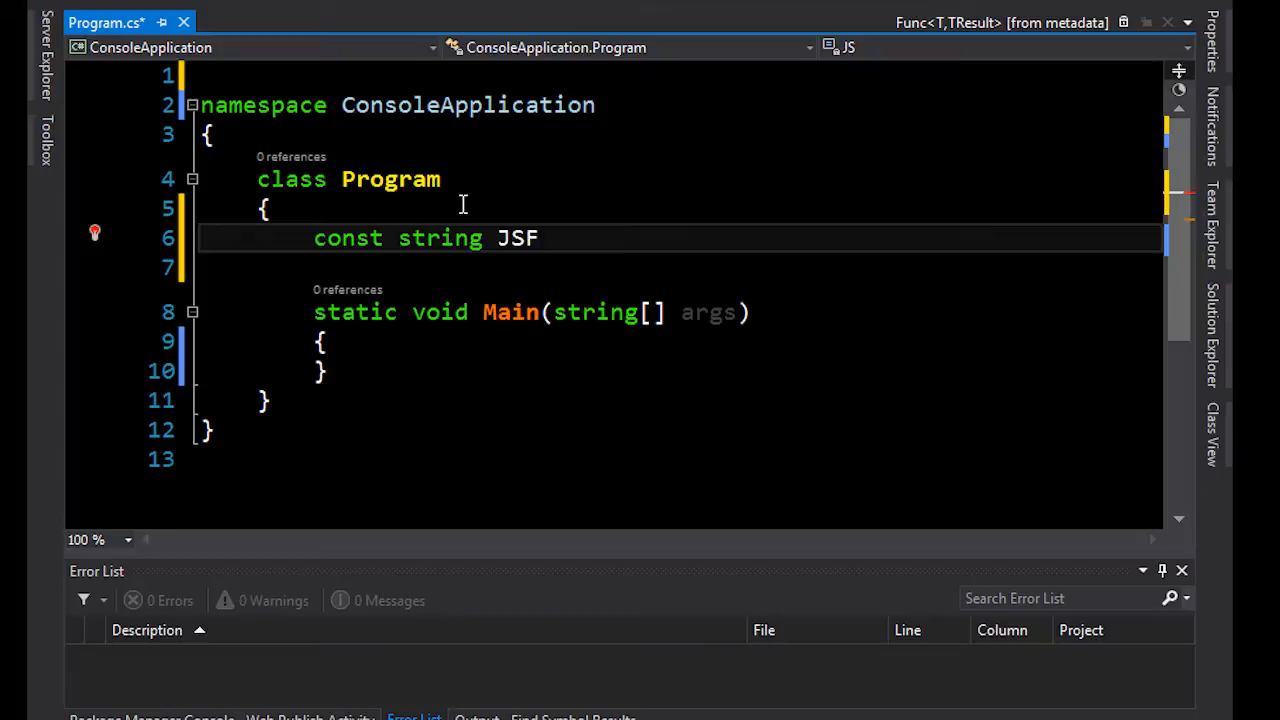
{"action": "type", "text": "unction ="}
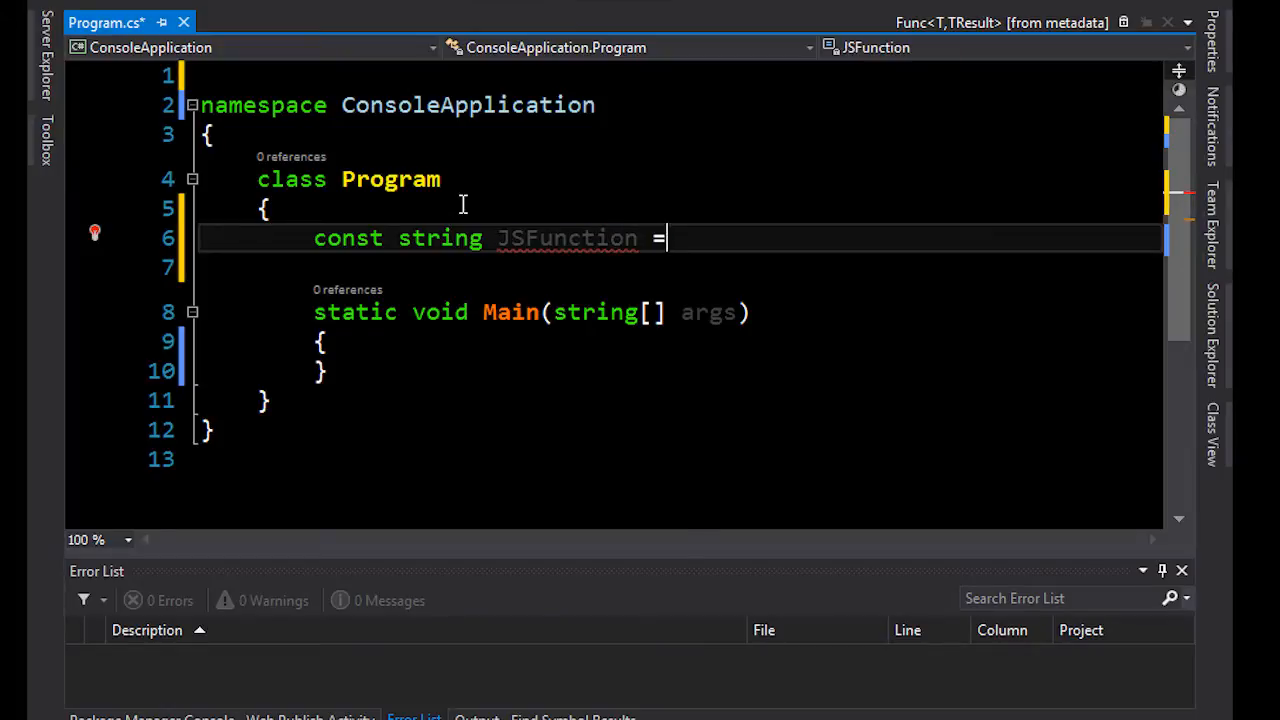
{"action": "type", "text": "@\""}
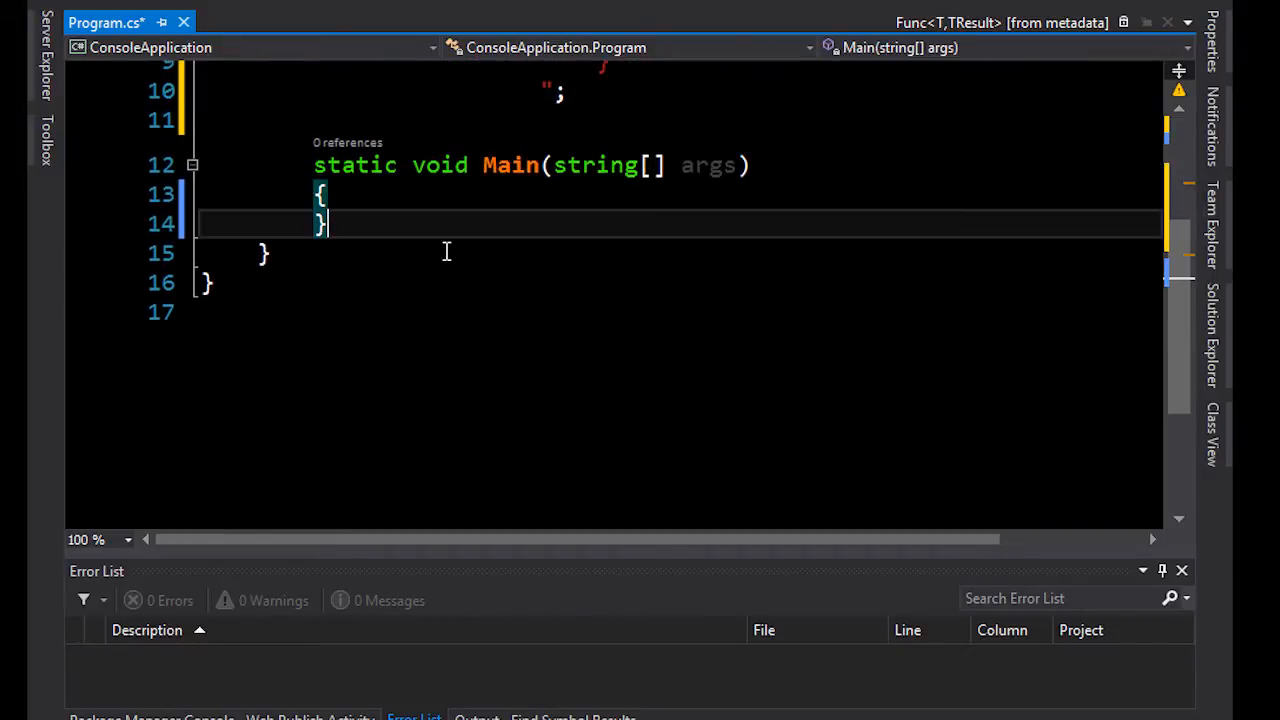
Declare private async static Task CallNodeFunction(string greeting) with an empty body below Main
{"action": "type", "text": "pri"}
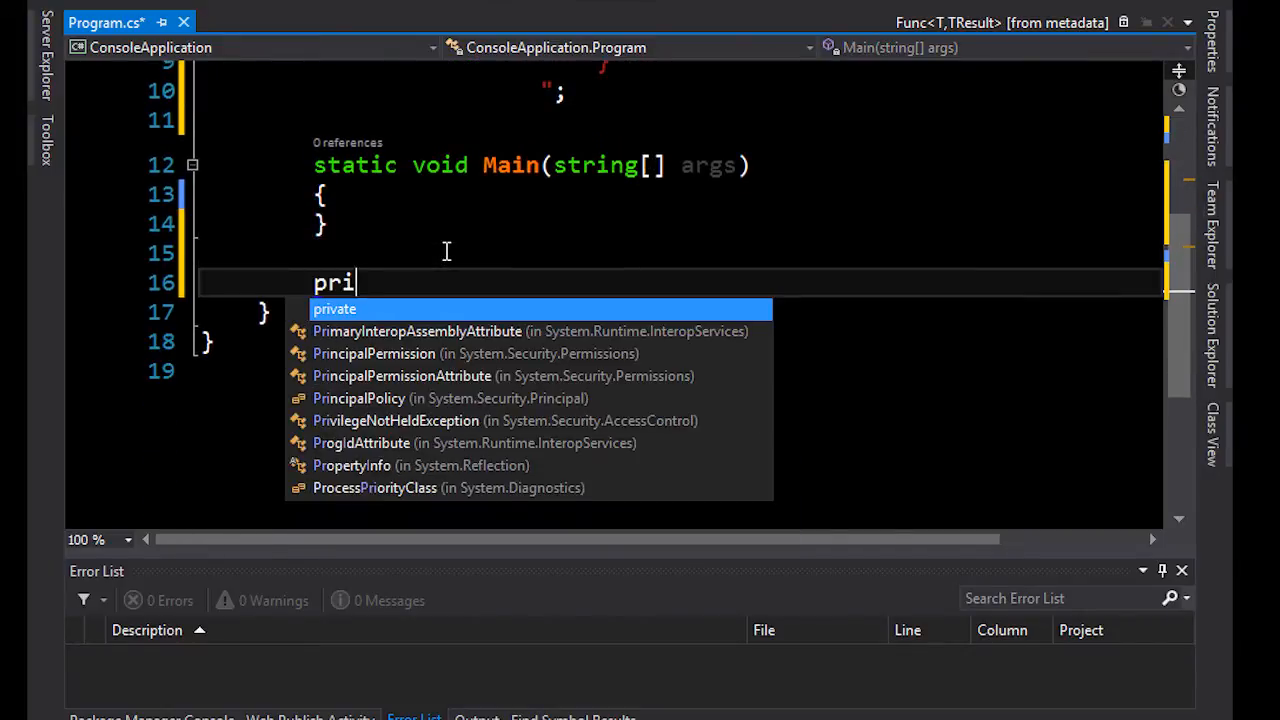
{"action": "type", "text": "vate async"}
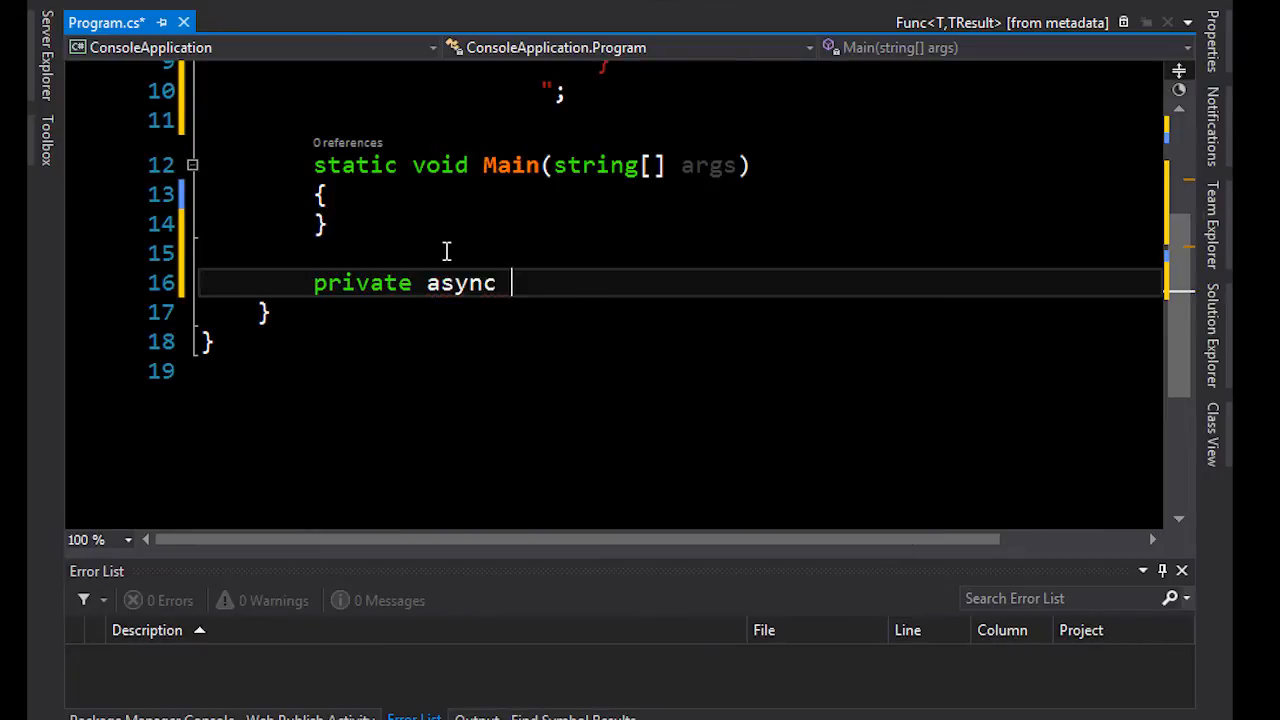
{"action": "type", "text": "static Tas"}
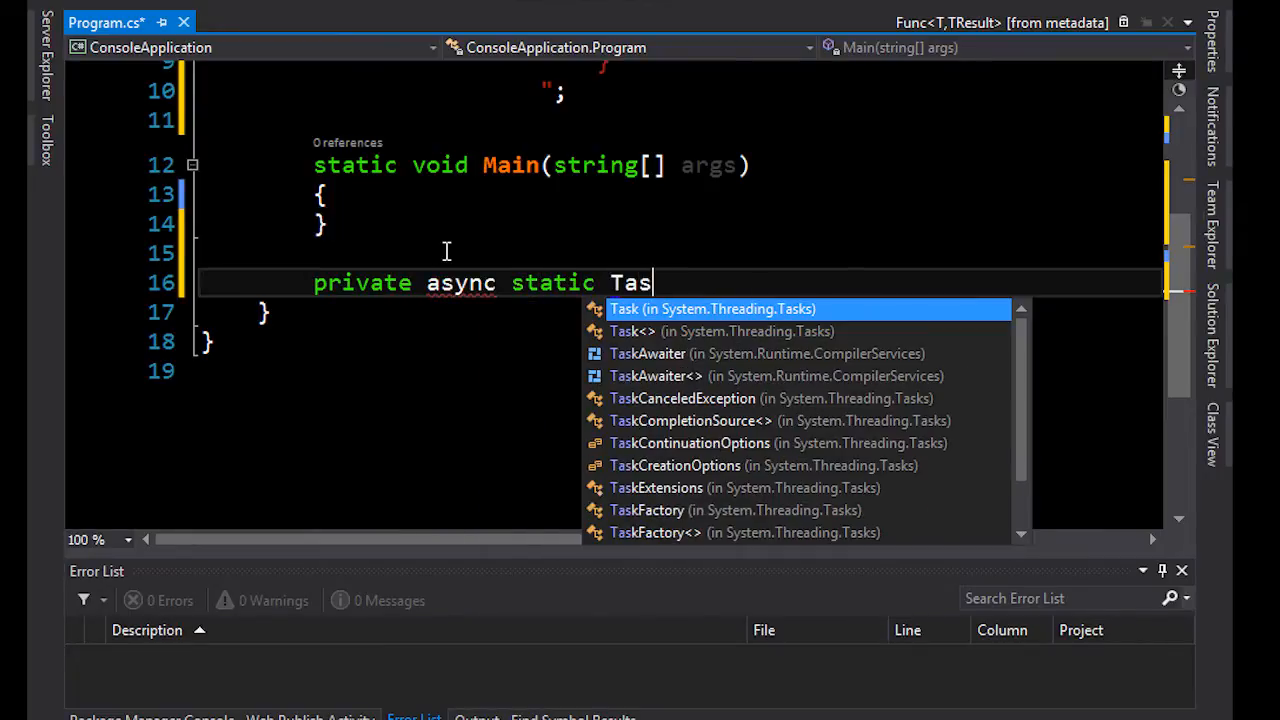
{"action": "type", "text": "k"}
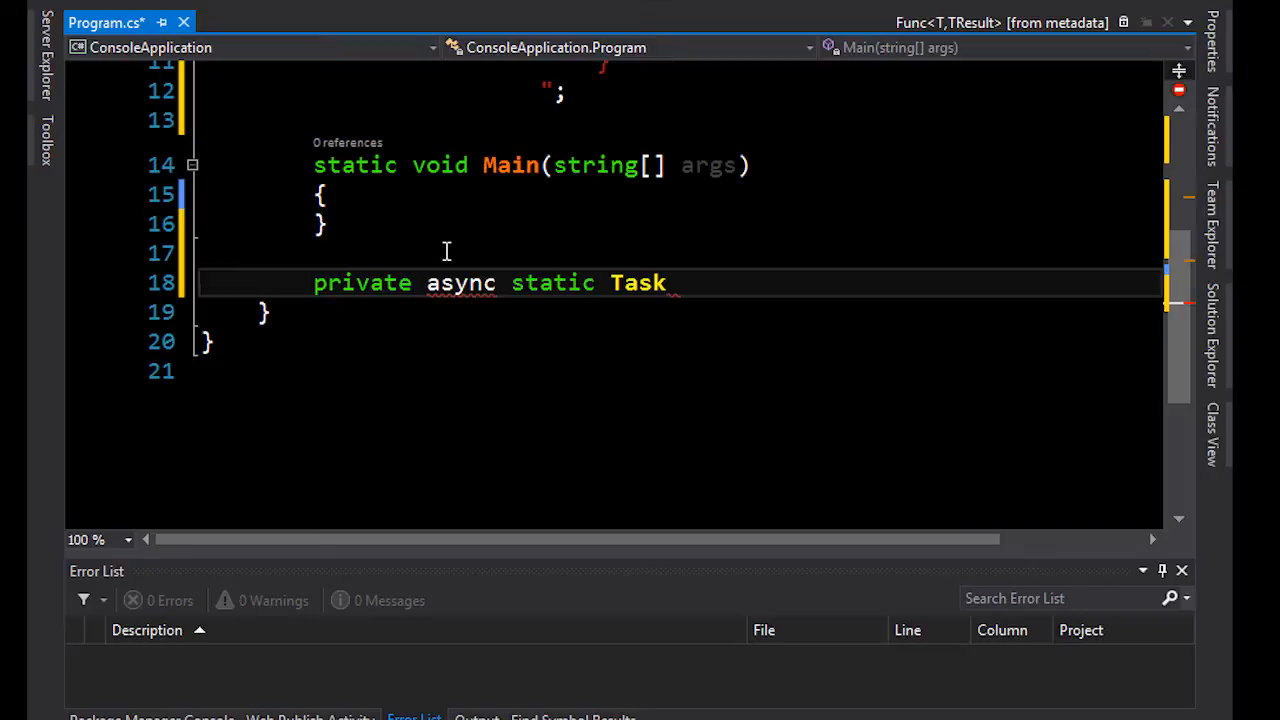
{"action": "type", "text": "CallNode"}
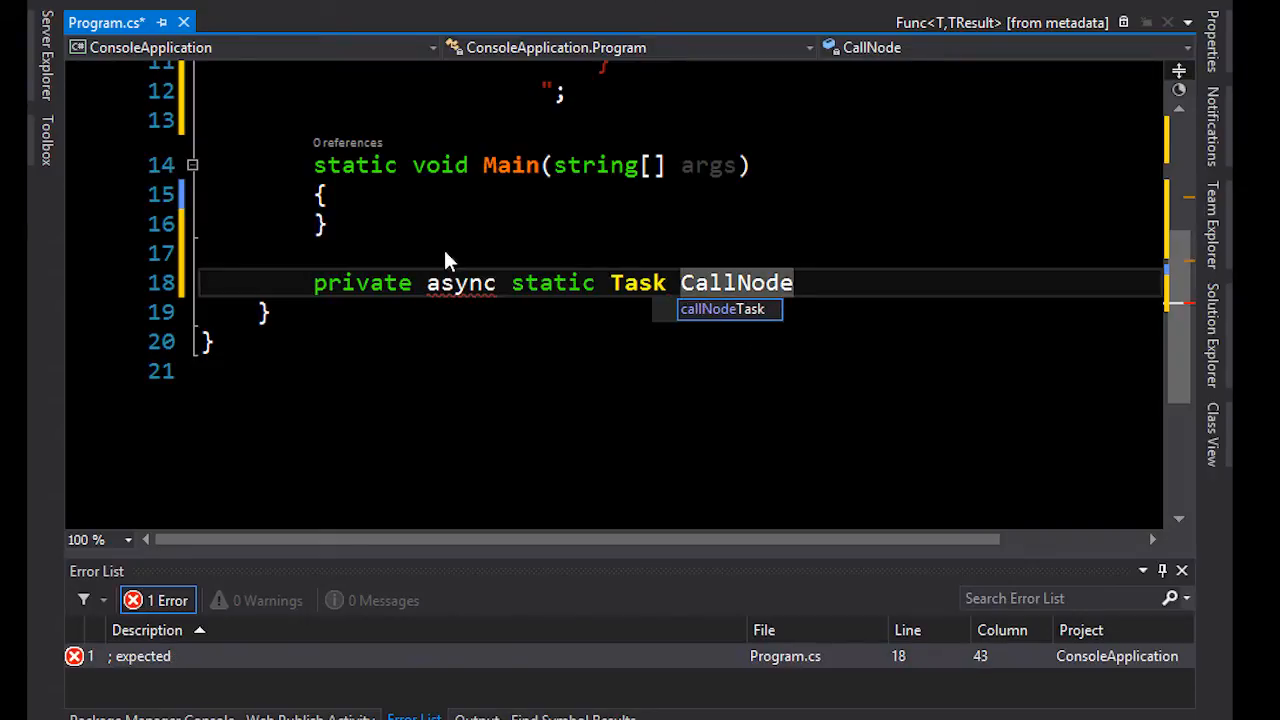
{"action": "type", "text": "Fu"}
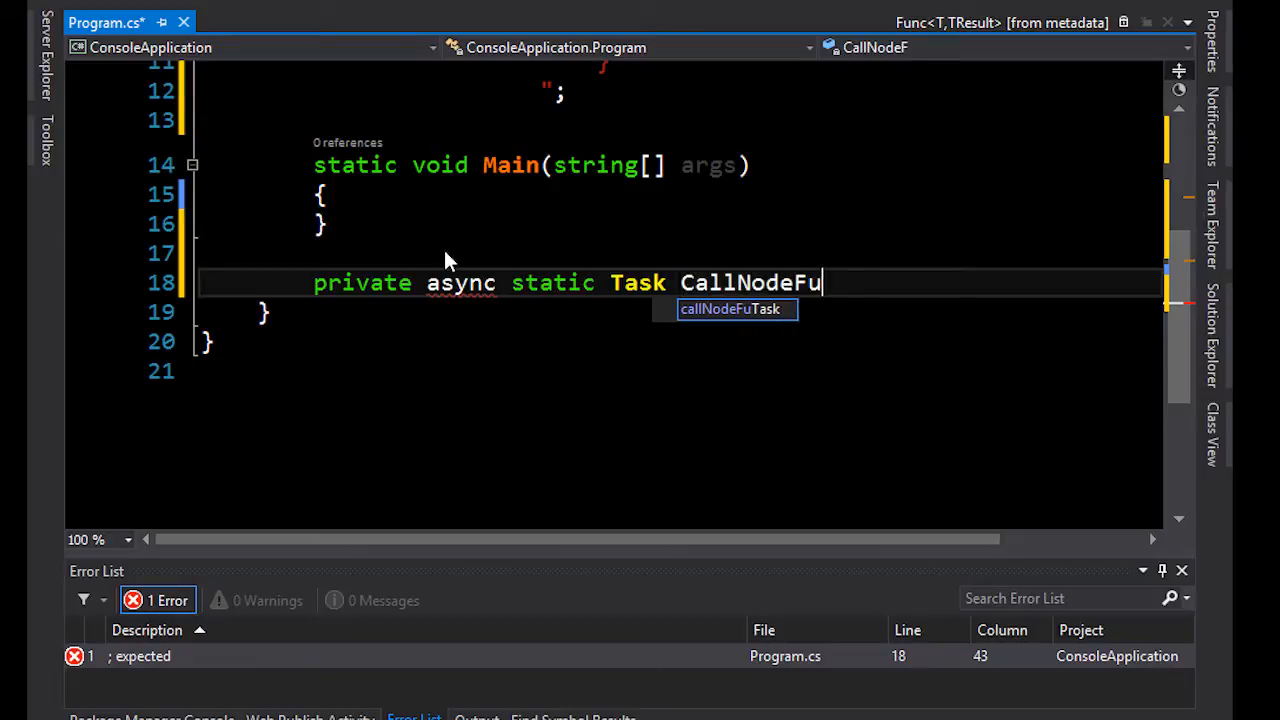
{"action": "type", "text": "nction()"}
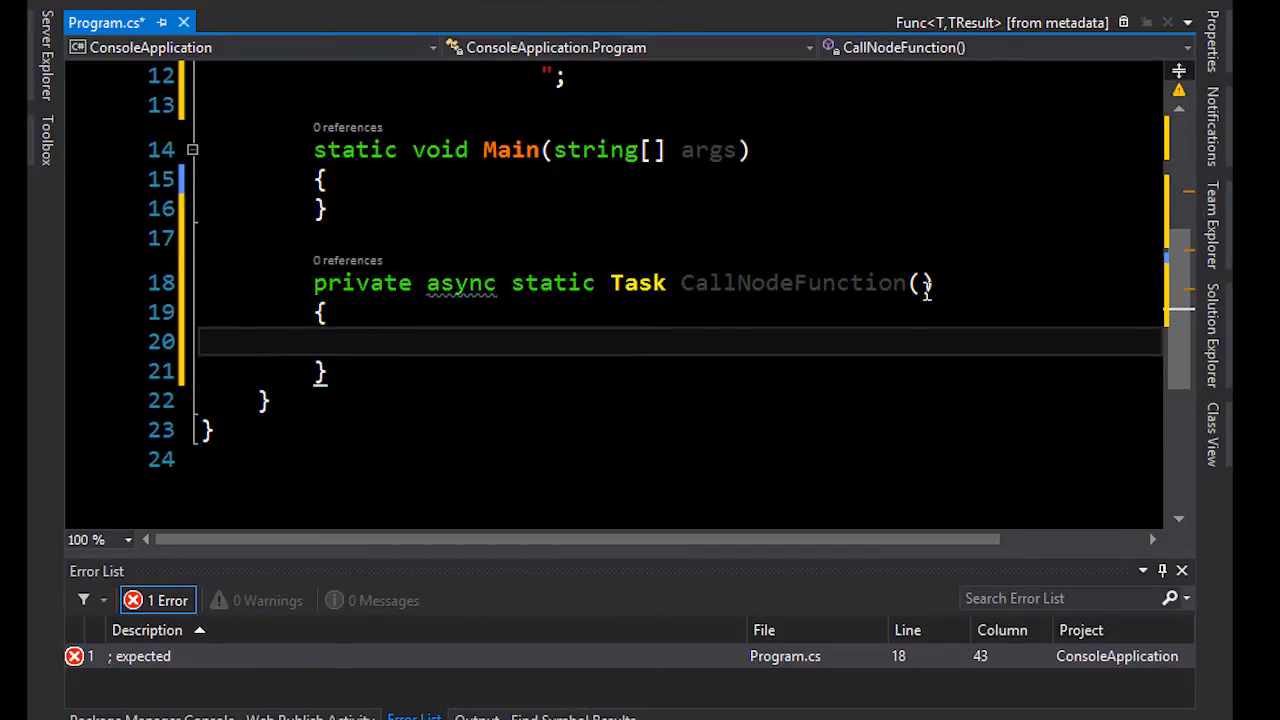
{"action": "type", "text": "string"}
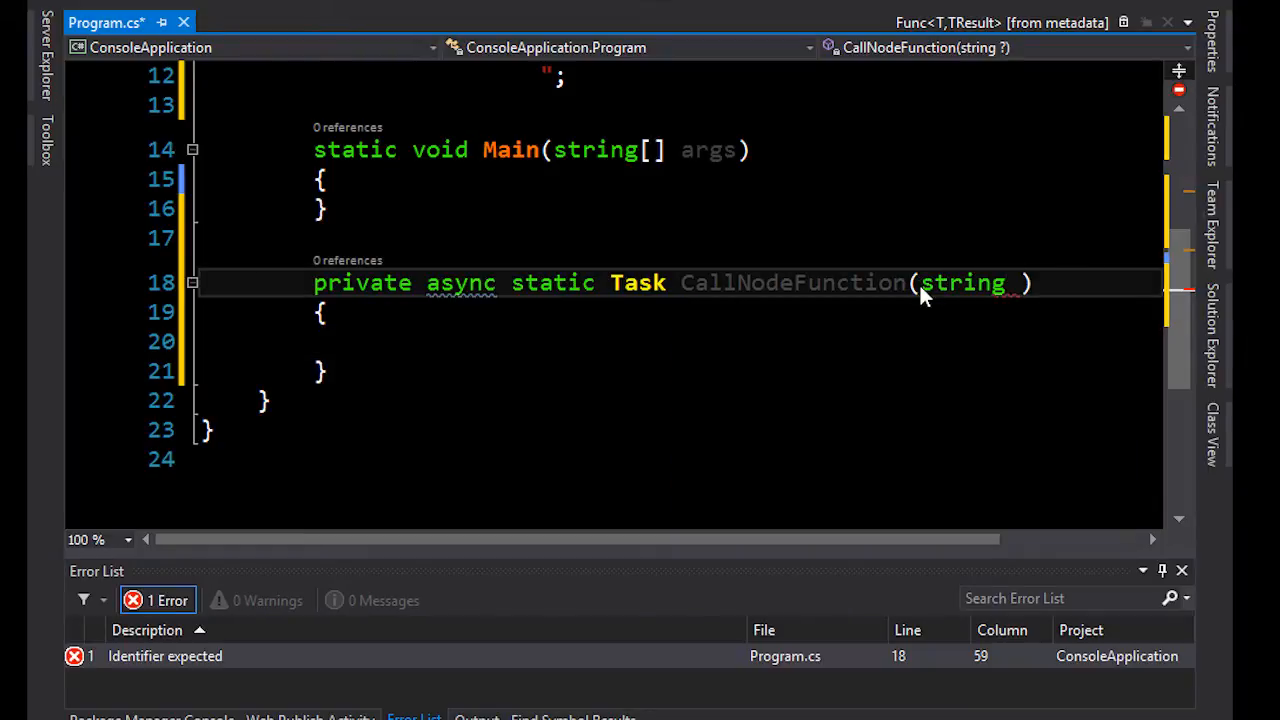
{"action": "type", "text": "greeting"}
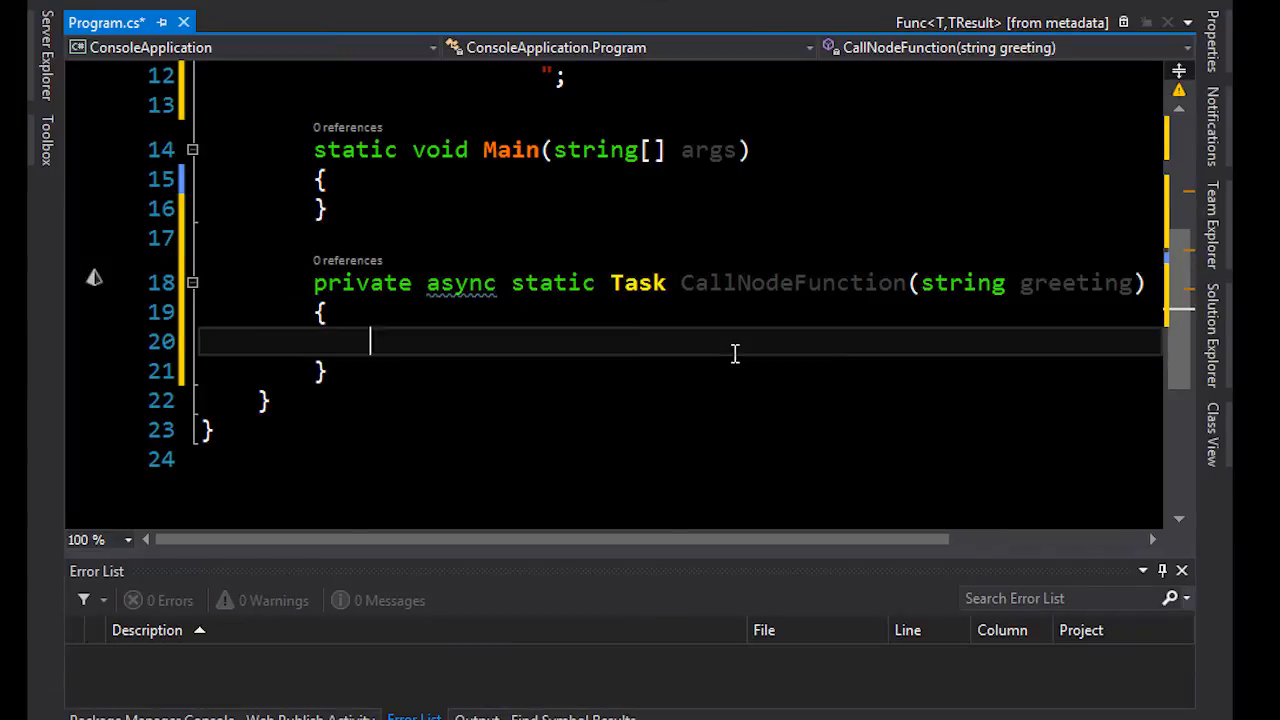
Assign var func = Edge.Func(JSFunction) inside CallNodeFunction
{"action": "type", "text": "var f"}
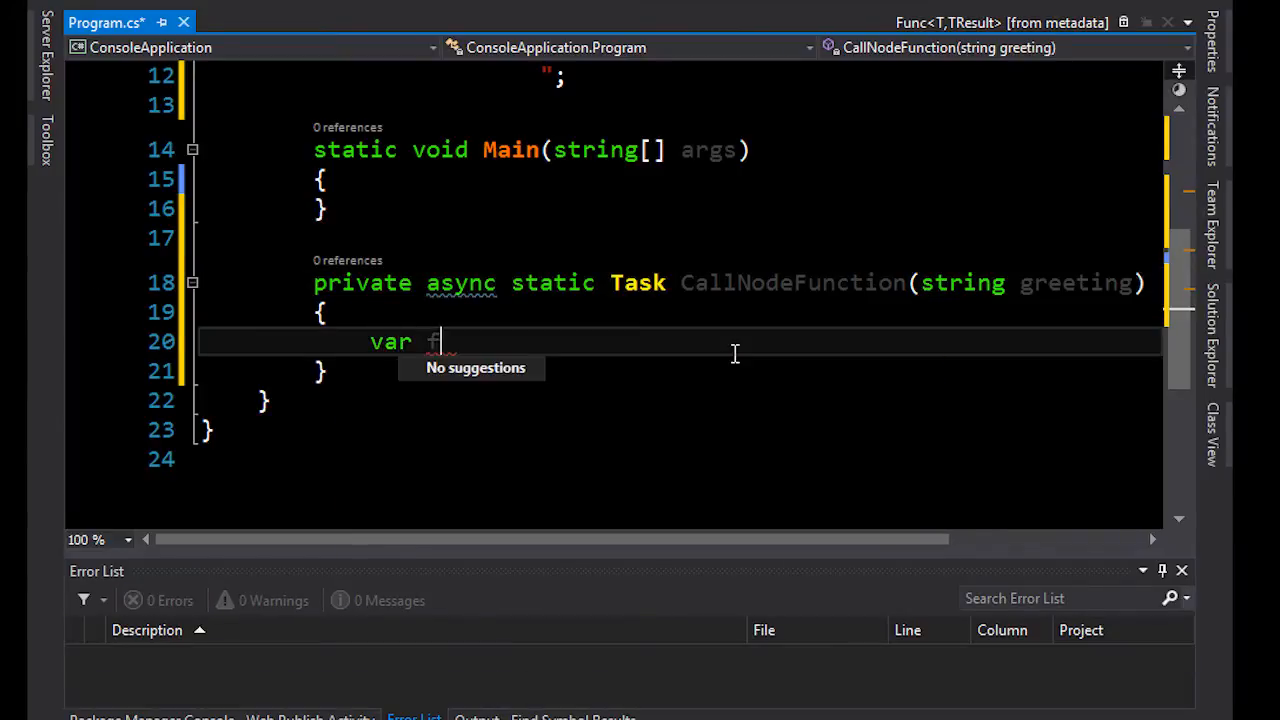
{"action": "type", "text": "unc ="}
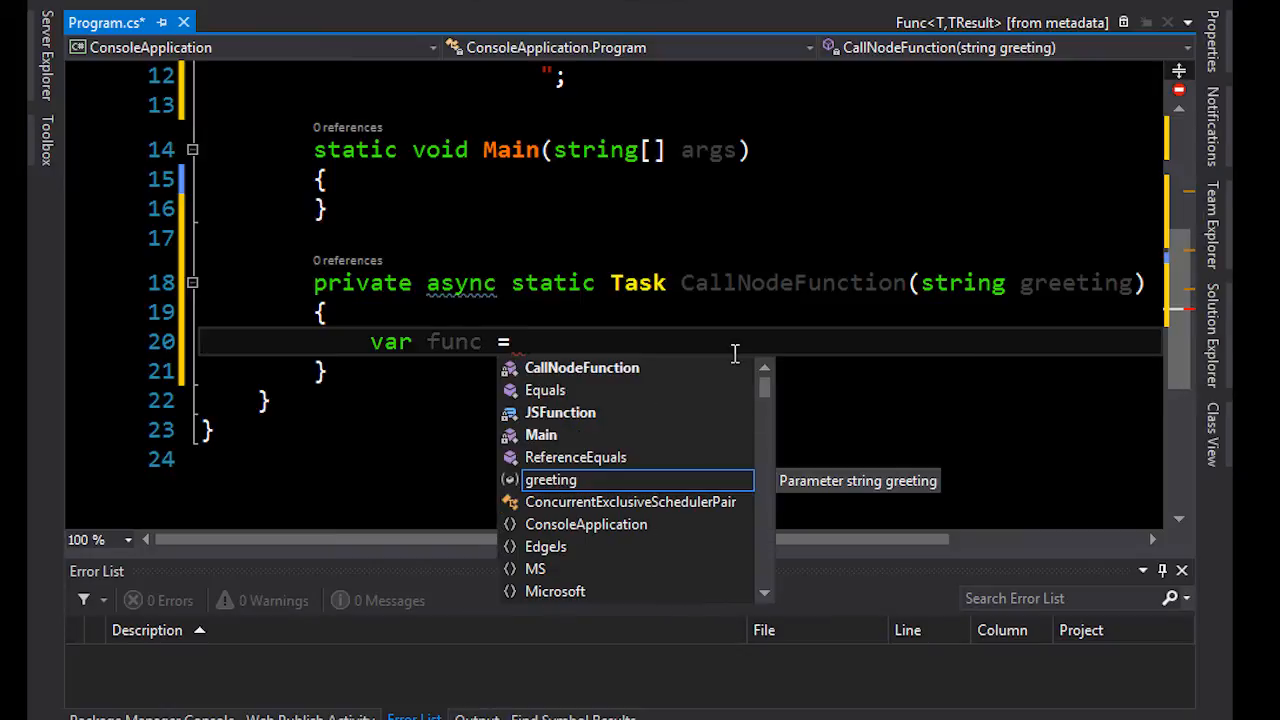
{"action": "type", "text": "Edge"}
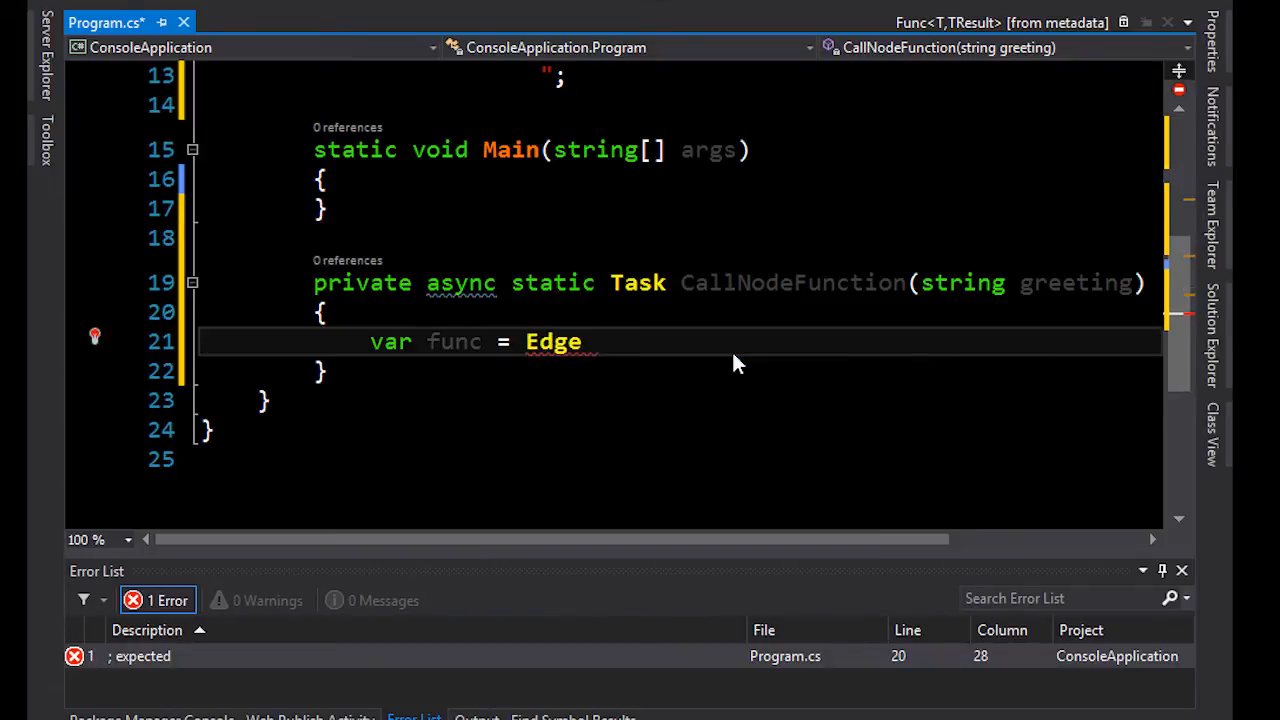
{"action": "type", "text": ".Func()"}
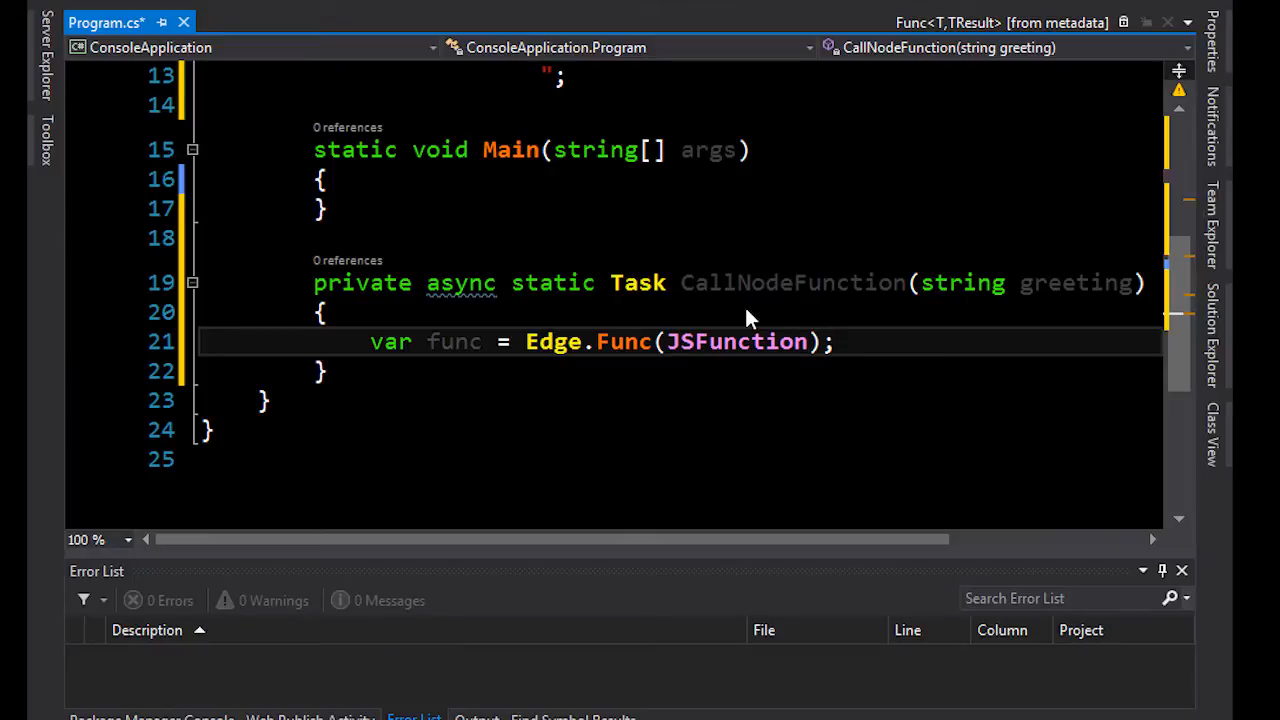
Write the awaited func(greeting) result with Console.WriteLine
{"action": "type", "text": "Con"}
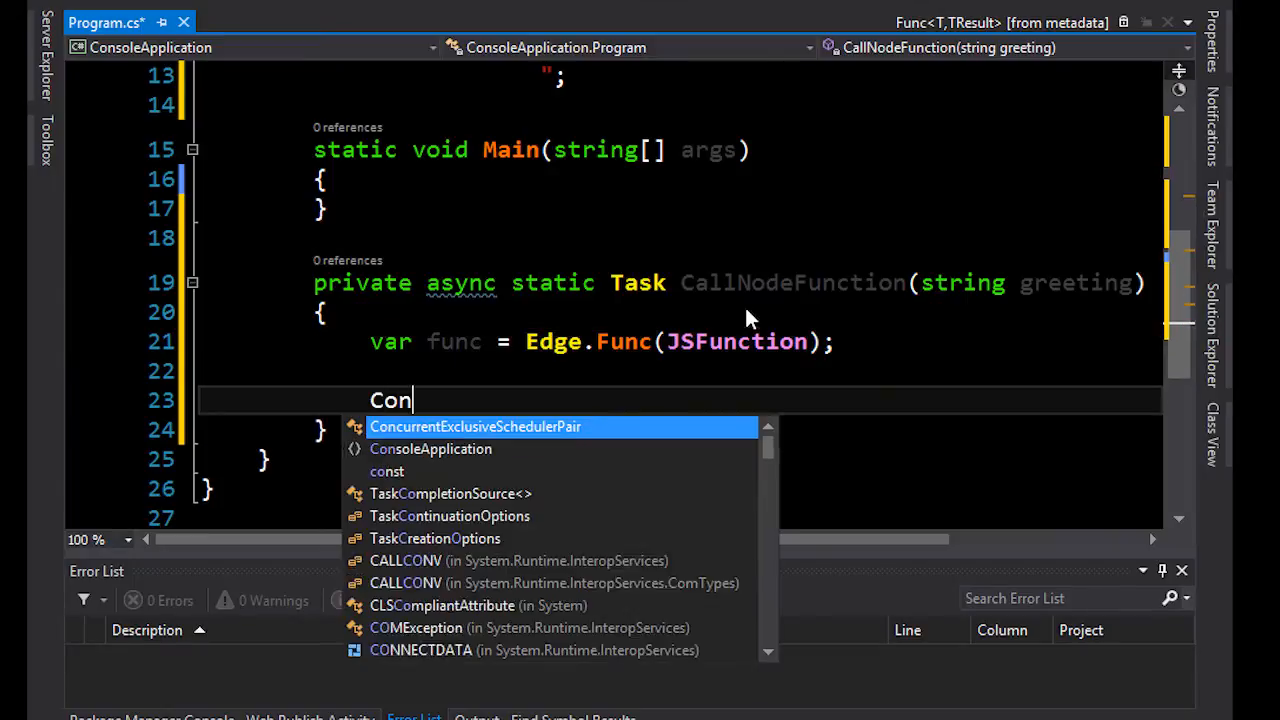
{"action": "type", "text": "sole.W"}
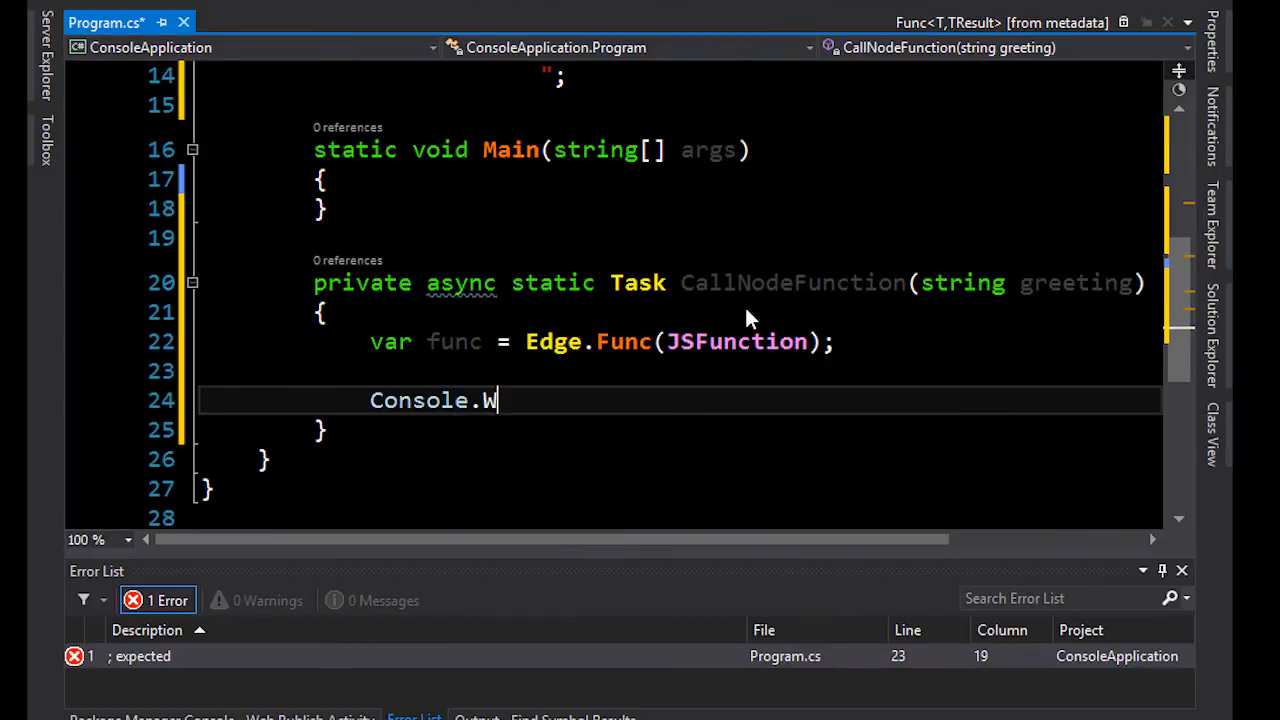
{"action": "type", "text": "riteLine(fu);"}
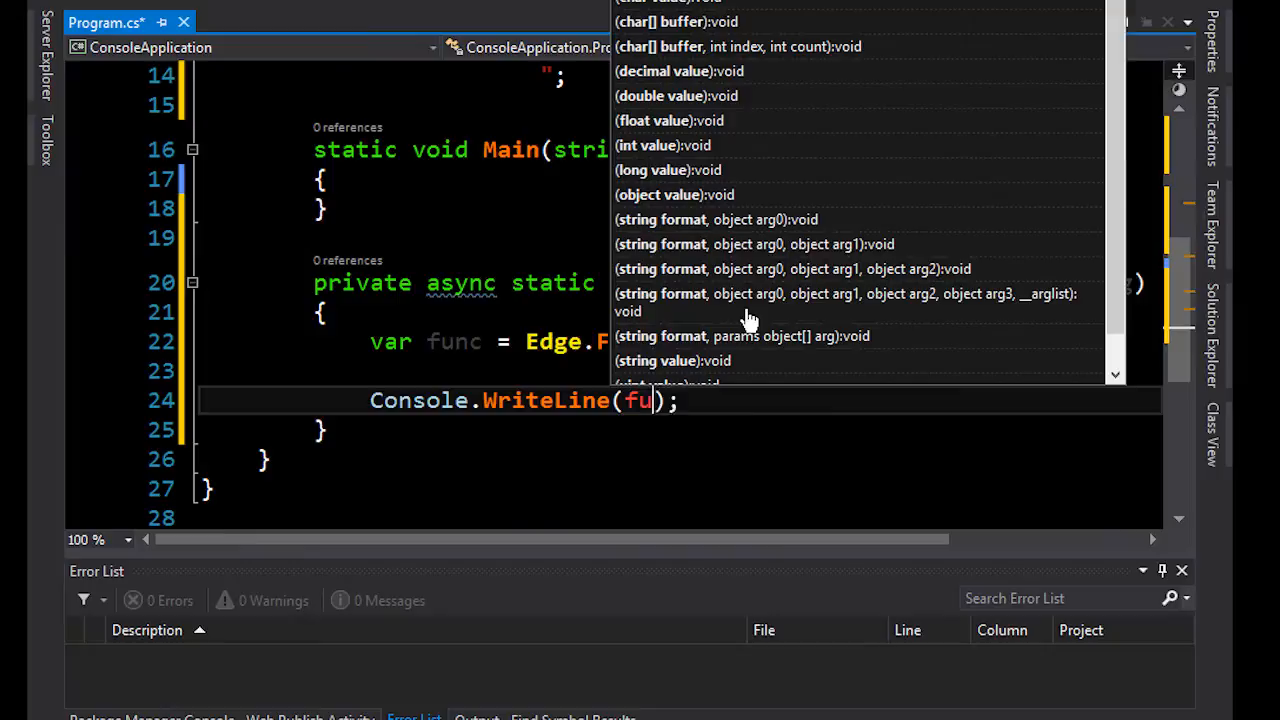
{"action": "type", "text": "a"}
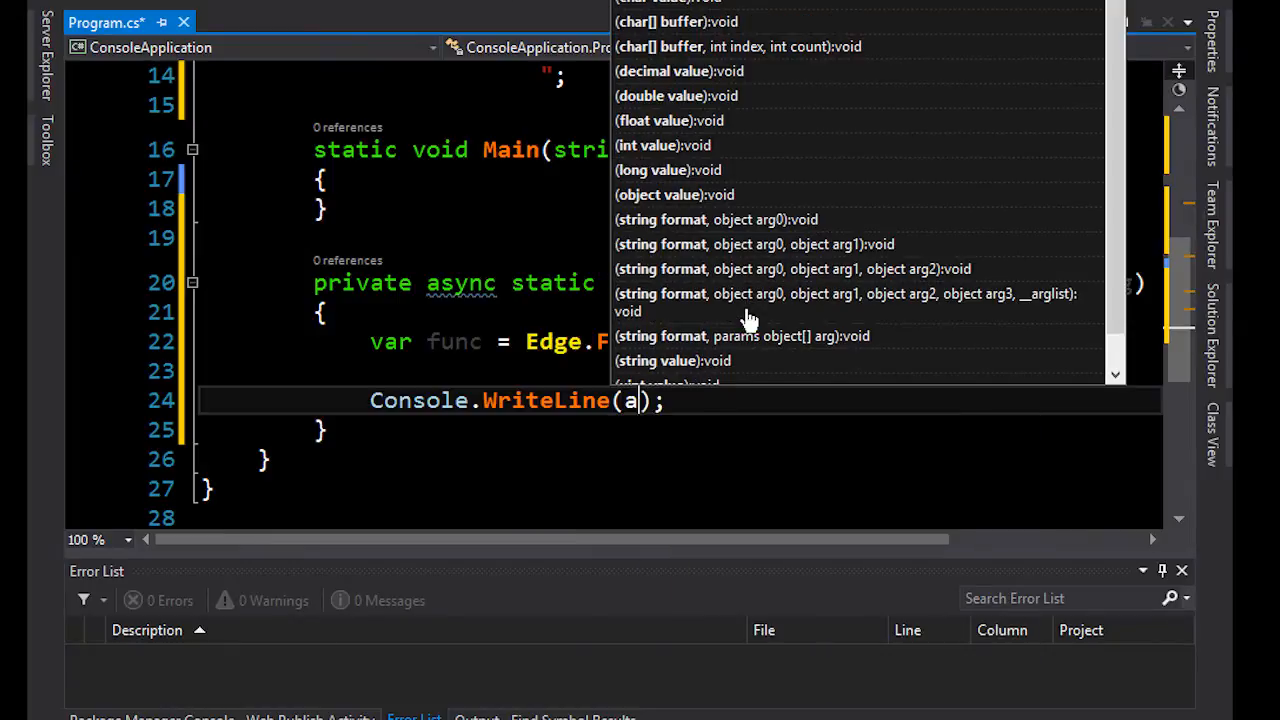
{"action": "type", "text": "wait func("}
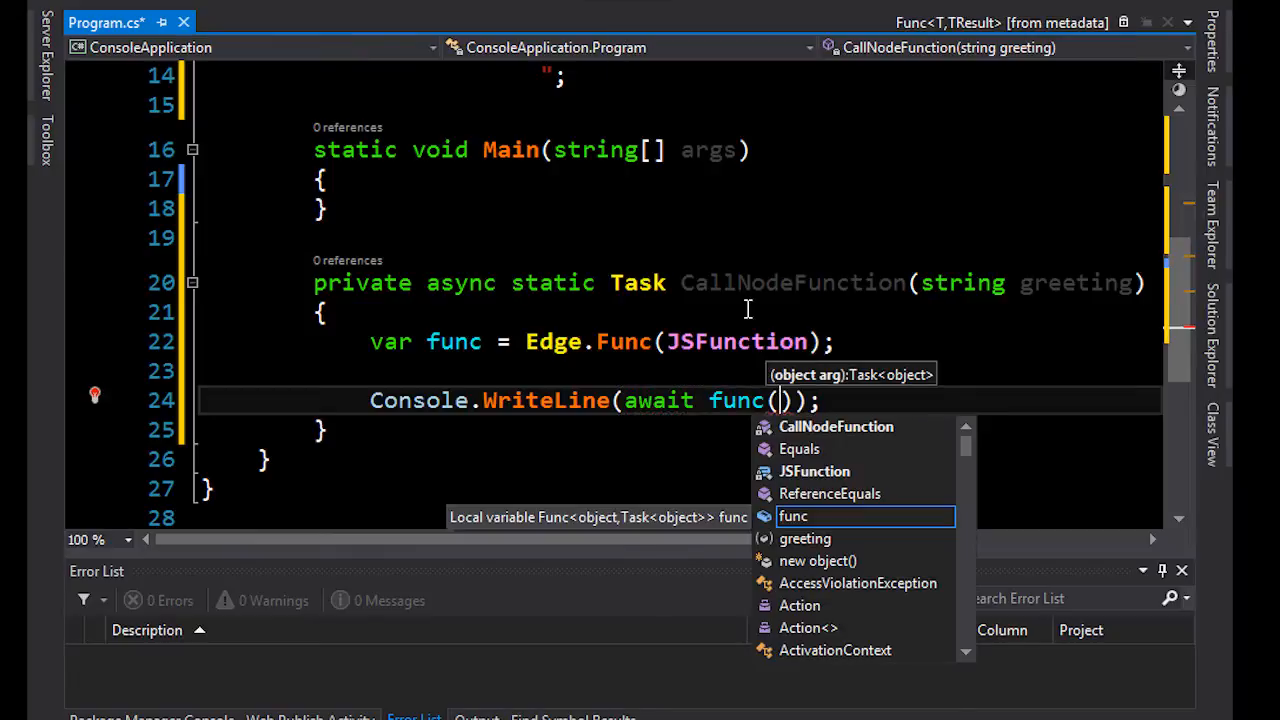
{"action": "type", "text": "greeting"}
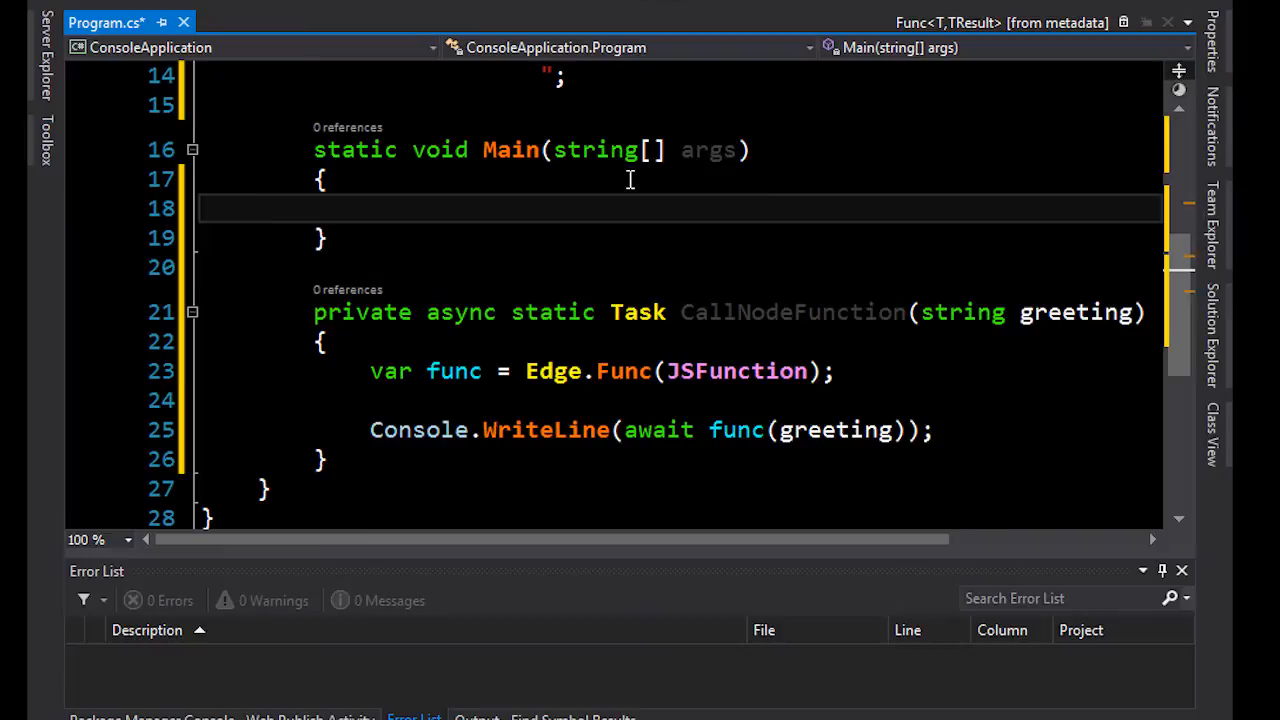
In Main, set Console.BackgroundColor to ConsoleColor.Yellow and call CallNodeFunction().Wait()
{"action": "type", "text": "Console."}
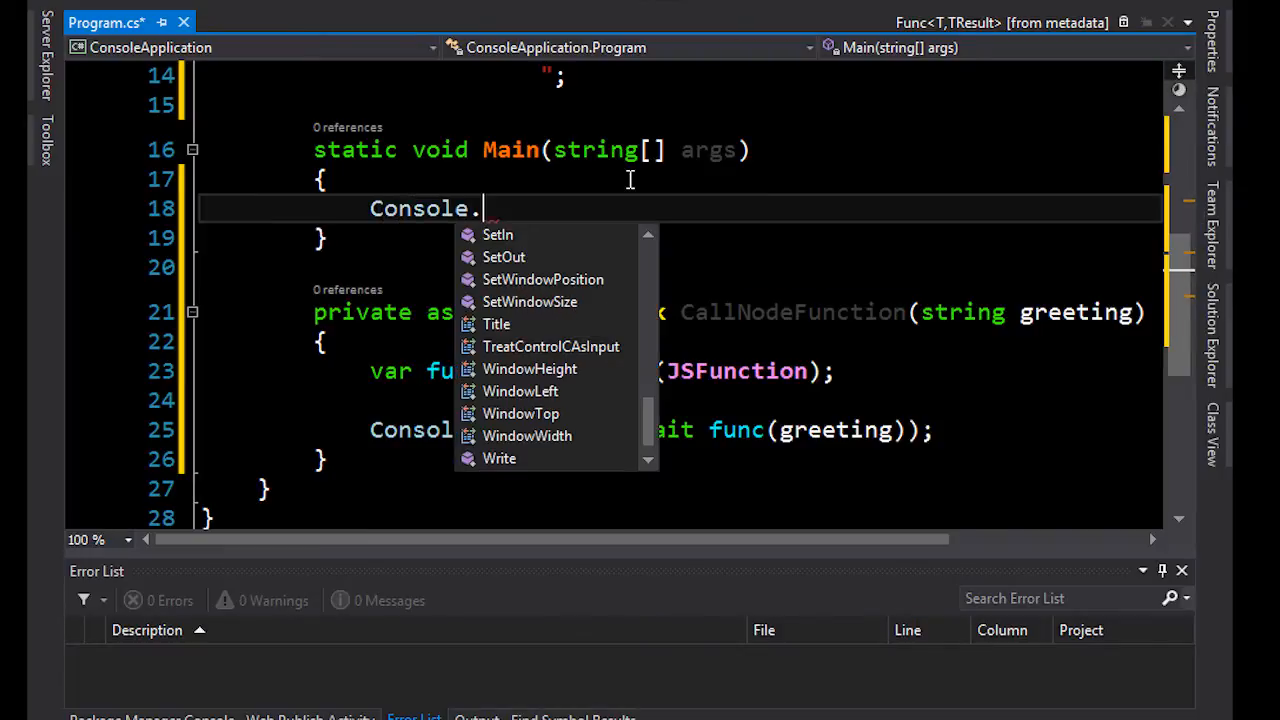
{"action": "type", "text": "BackgroundColor ="}
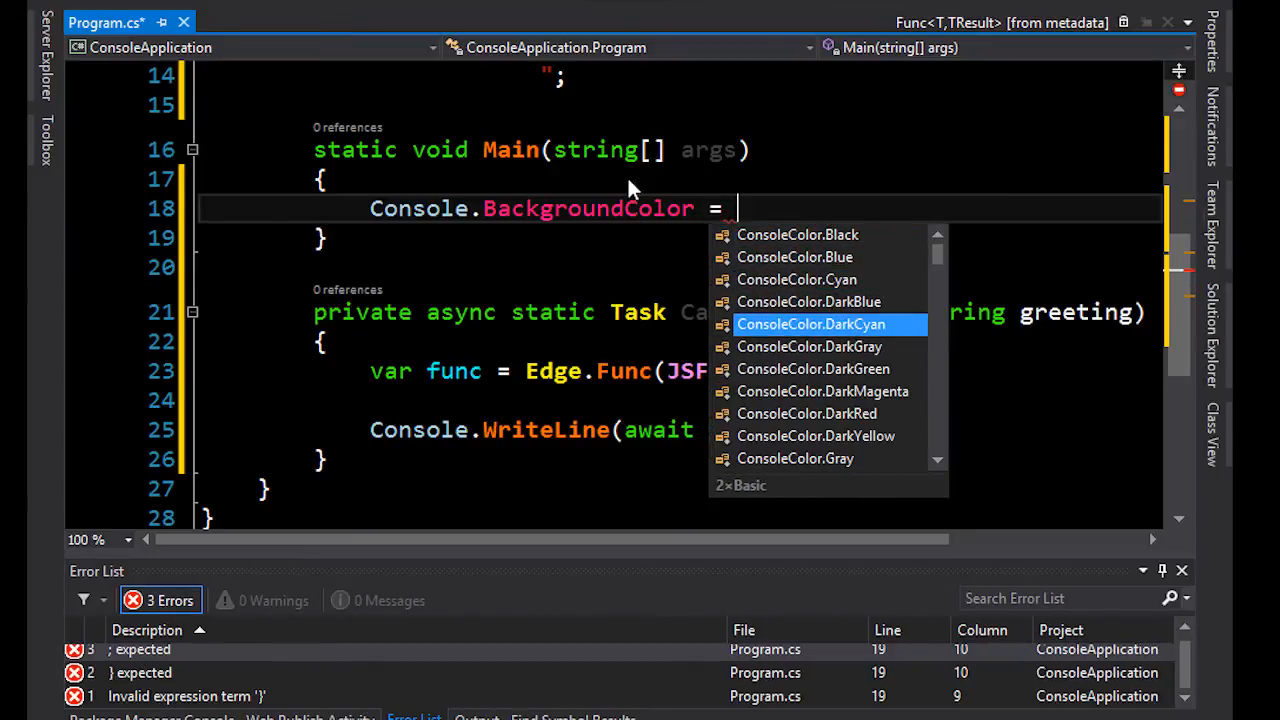
{"action": "type", "text": "ye"}
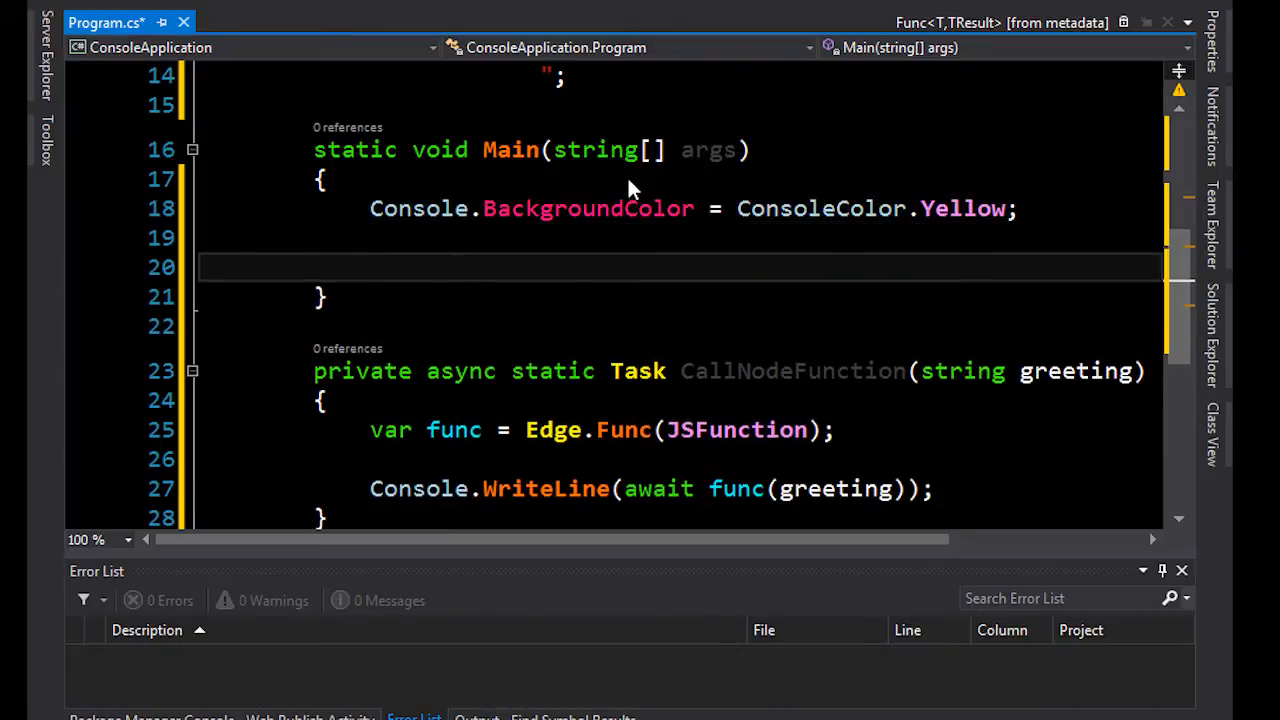
{"action": "type", "text": "CallNodeFunction()"}
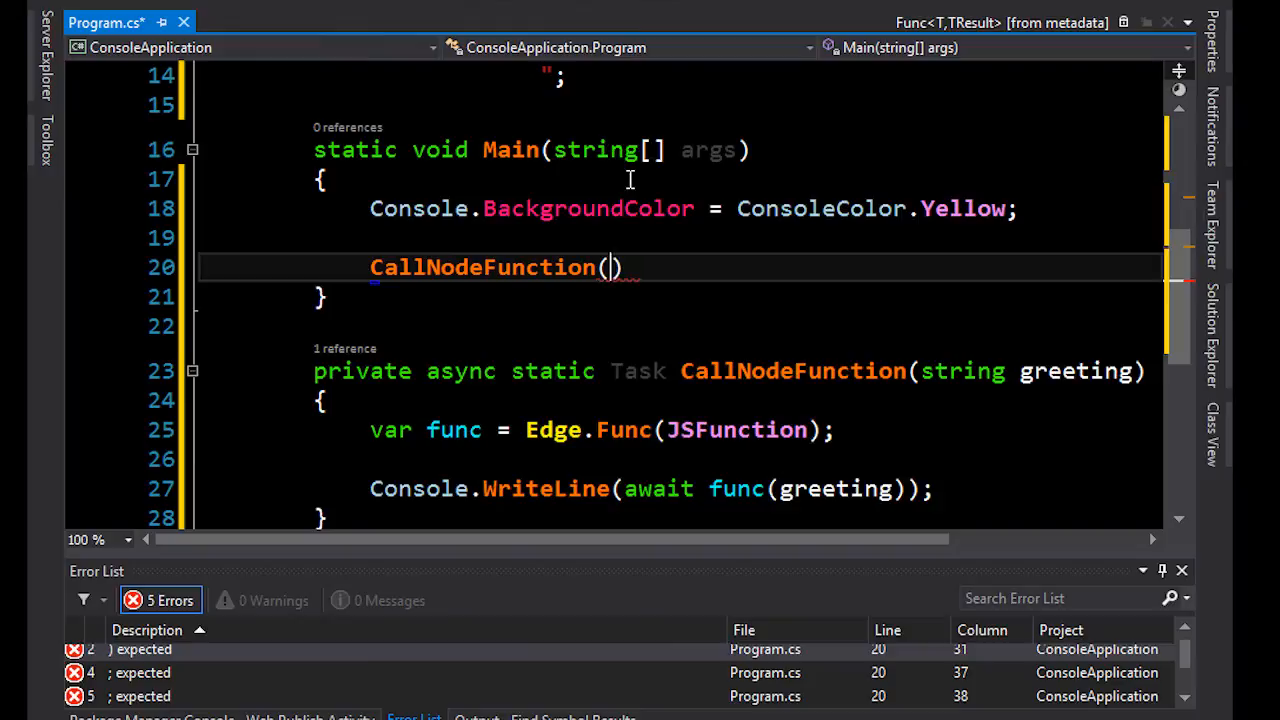
{"action": "type", "text": ".Wait();"}
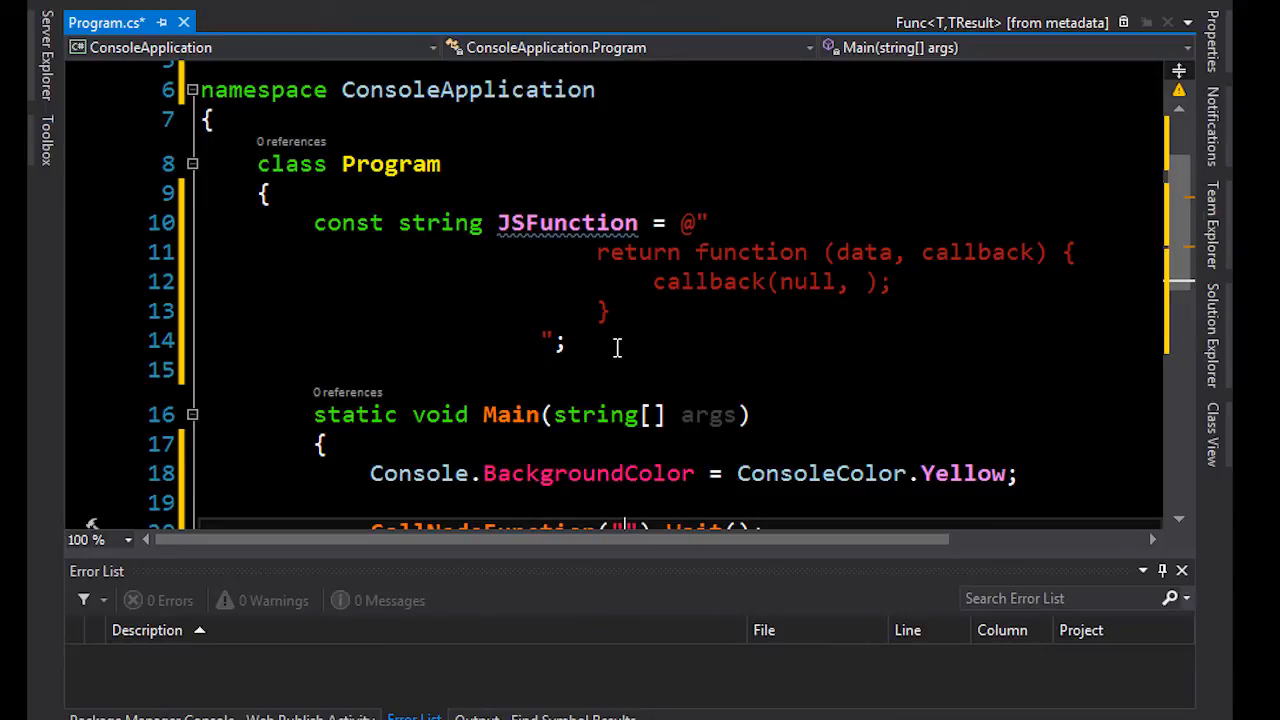
Pass " from .Net" to CallNodeFunction and make the callback return 'We are calling node from ' plus data
{"action": "scroll", "scroll_direction": "down", "scroll_amount": 3}
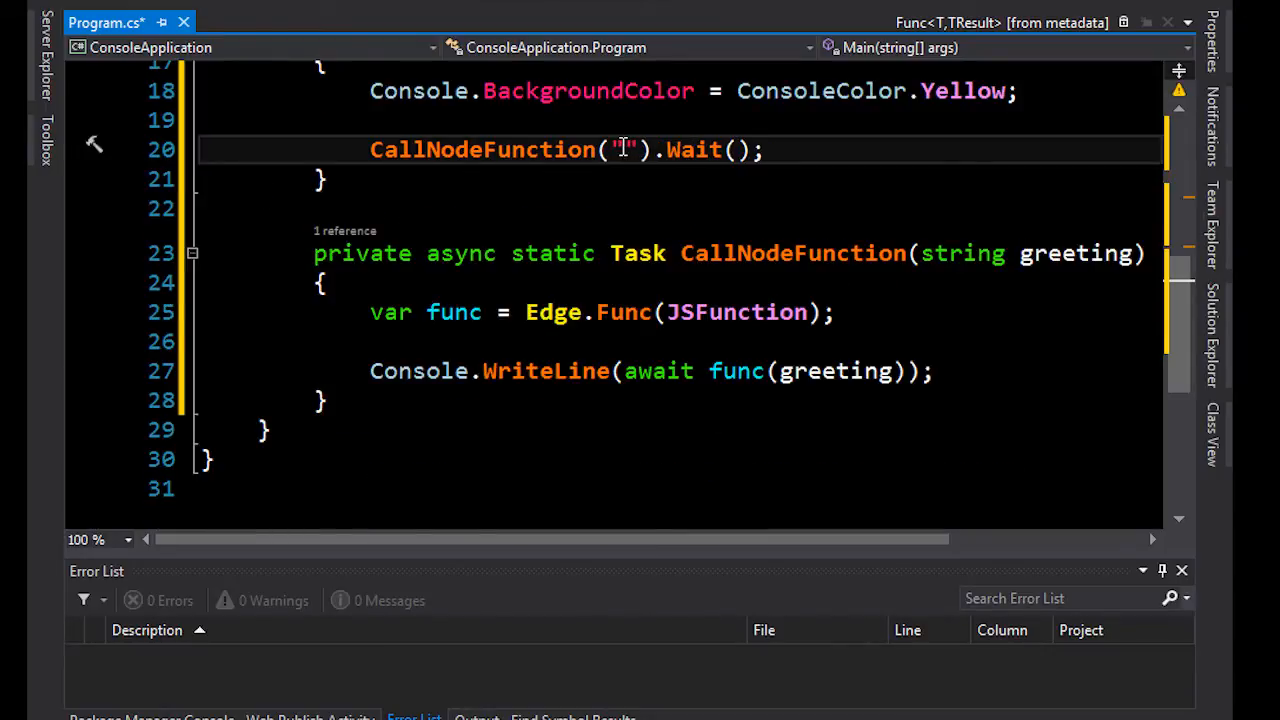
{"action": "type", "text": "from .N"}
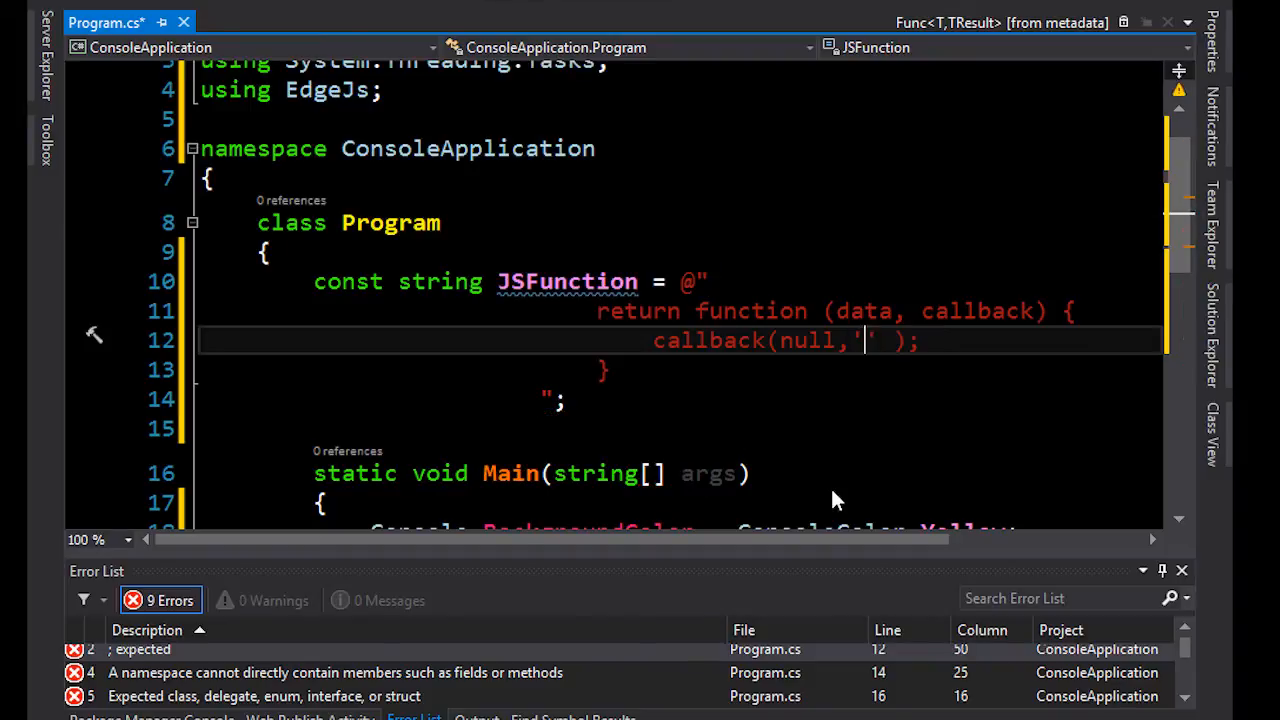
{"action": "type", "text": "We are calling node from"}
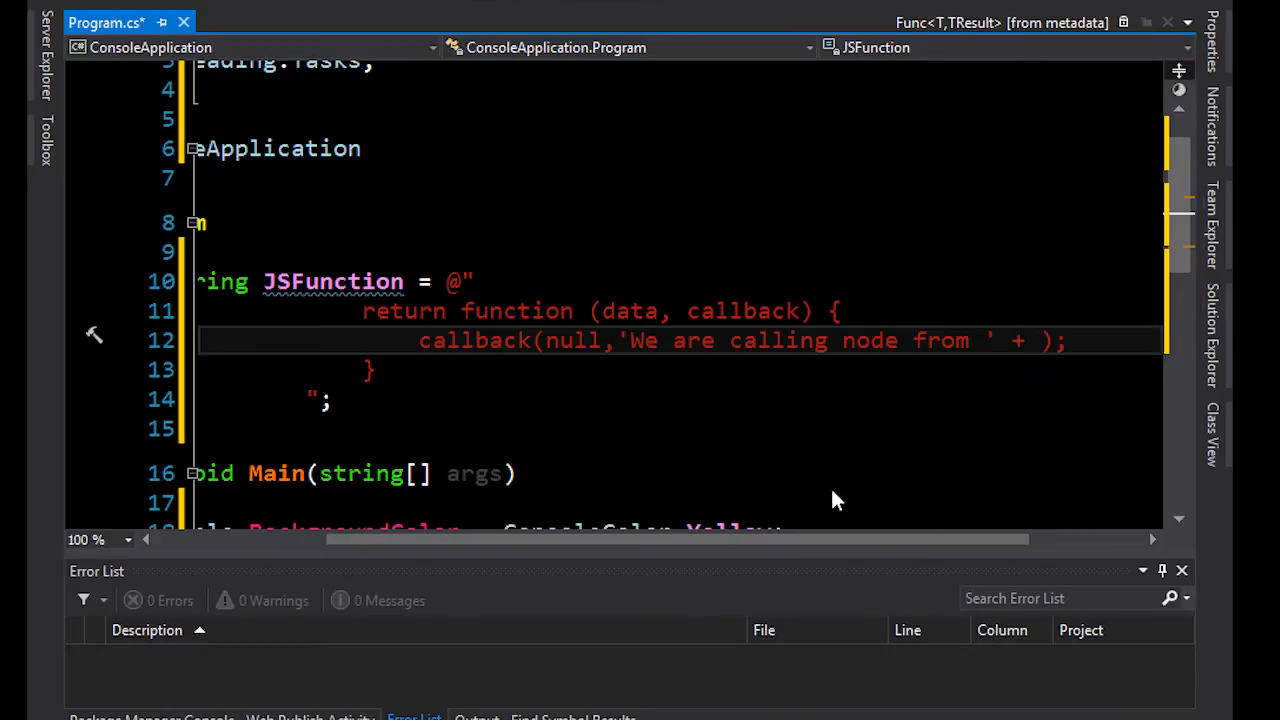
{"action": "type", "text": "da"}
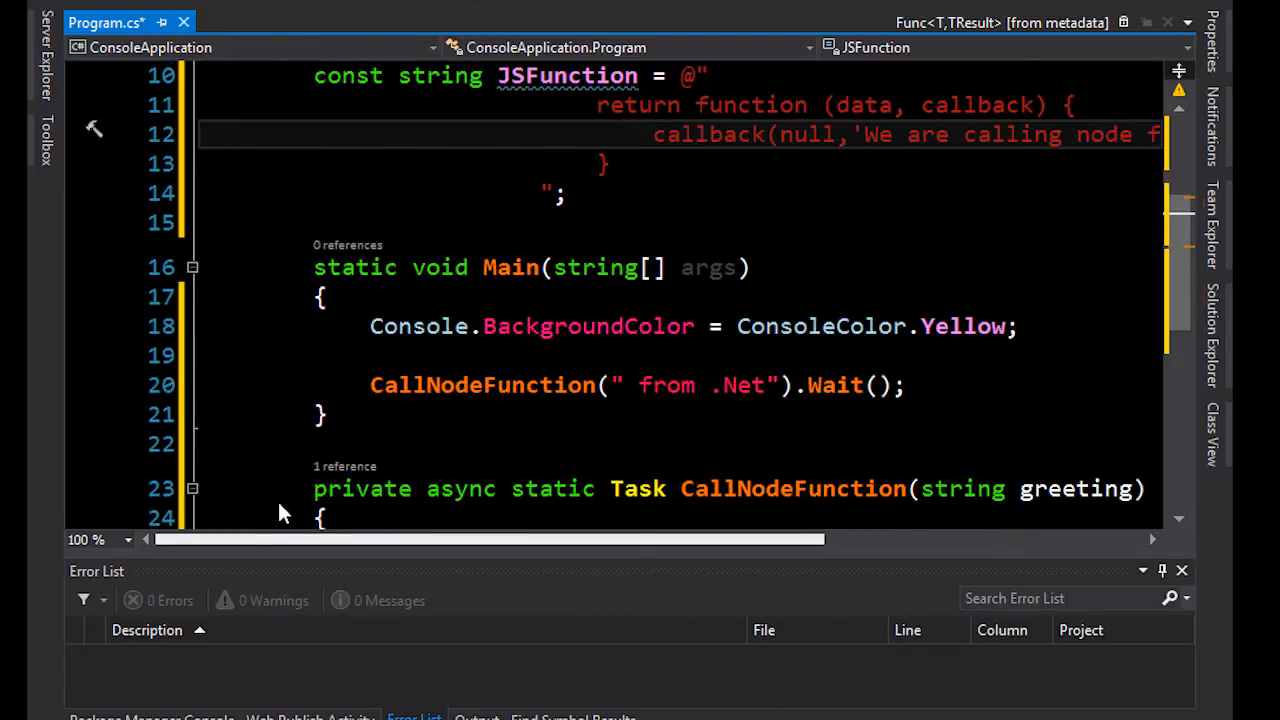
{"action": "left_click", "coordinate": [910, 385]}
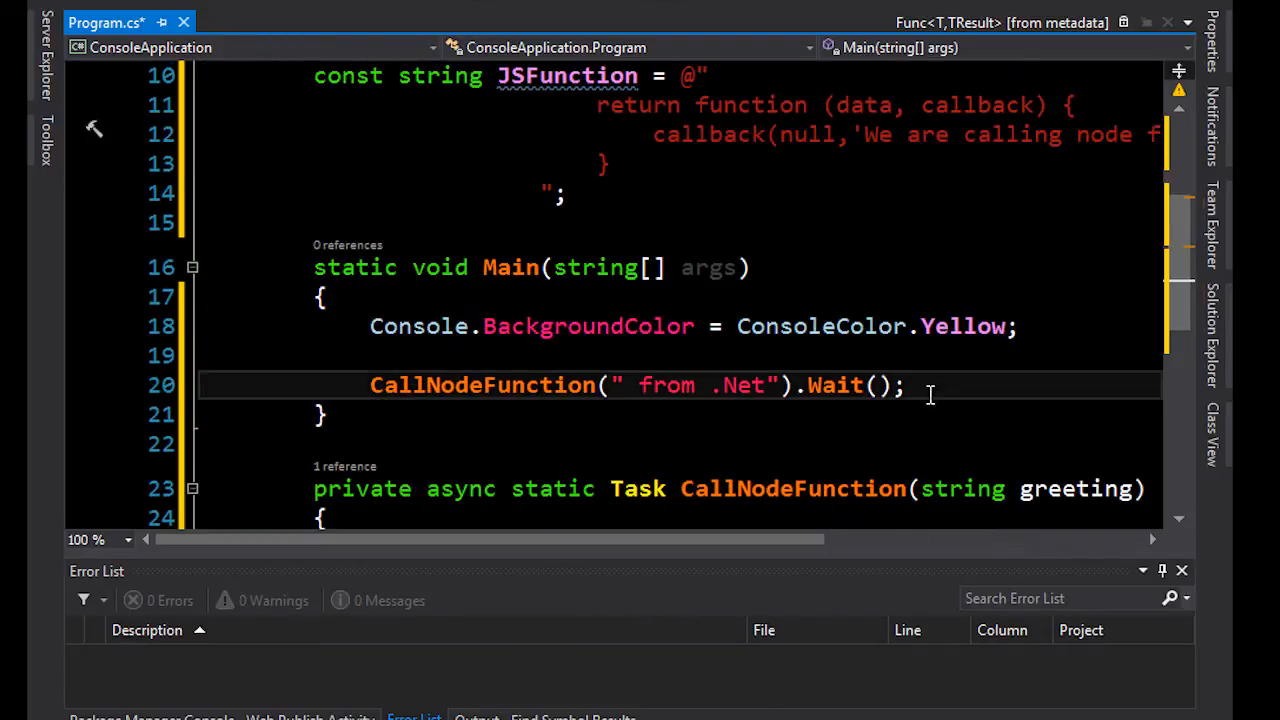
End Main with Console.Read() and change BackgroundColor to ForegroundColor for yellow text
{"action": "type", "text": "C"}
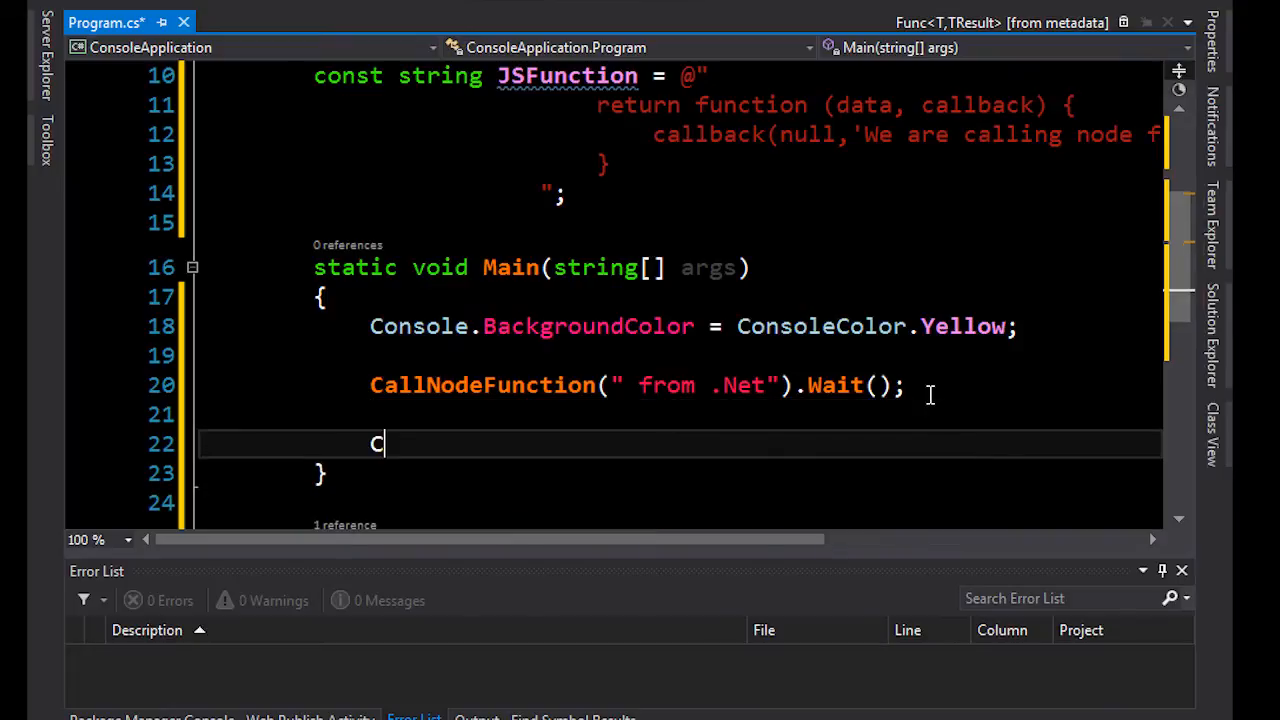
{"action": "type", "text": "onsole.Read();"}
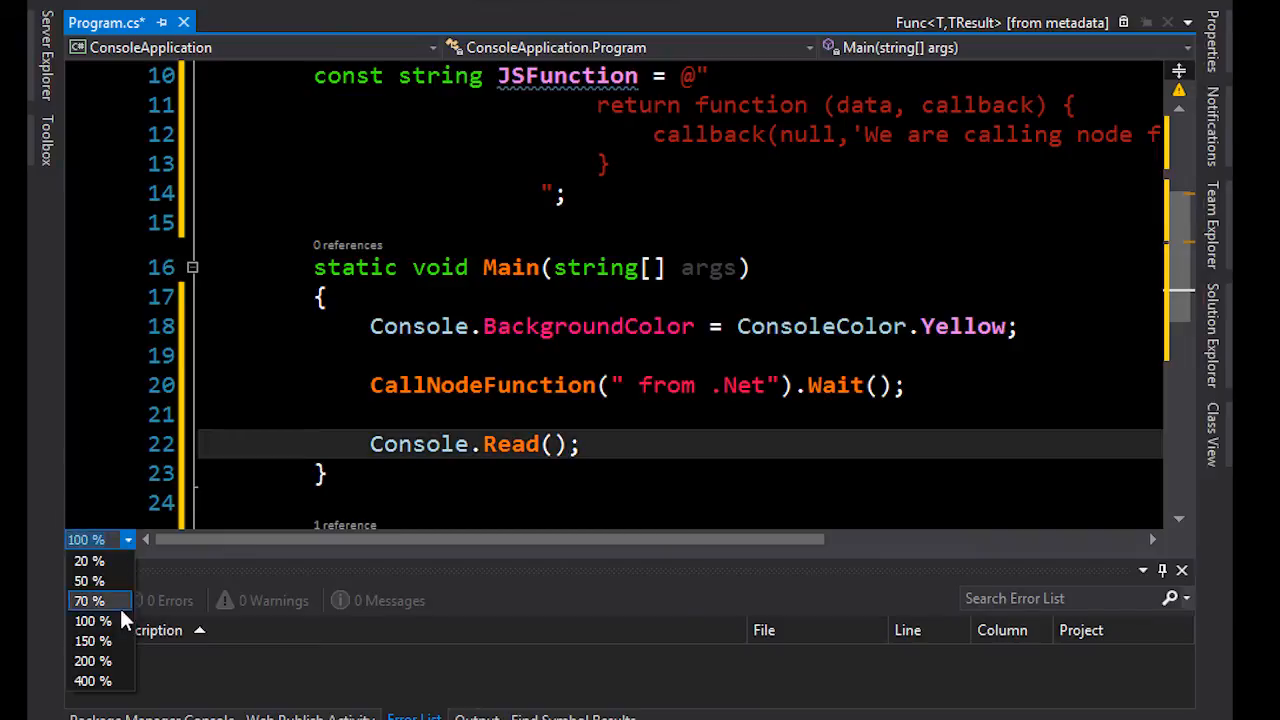
{"action": "left_click", "coordinate": [88, 581]}
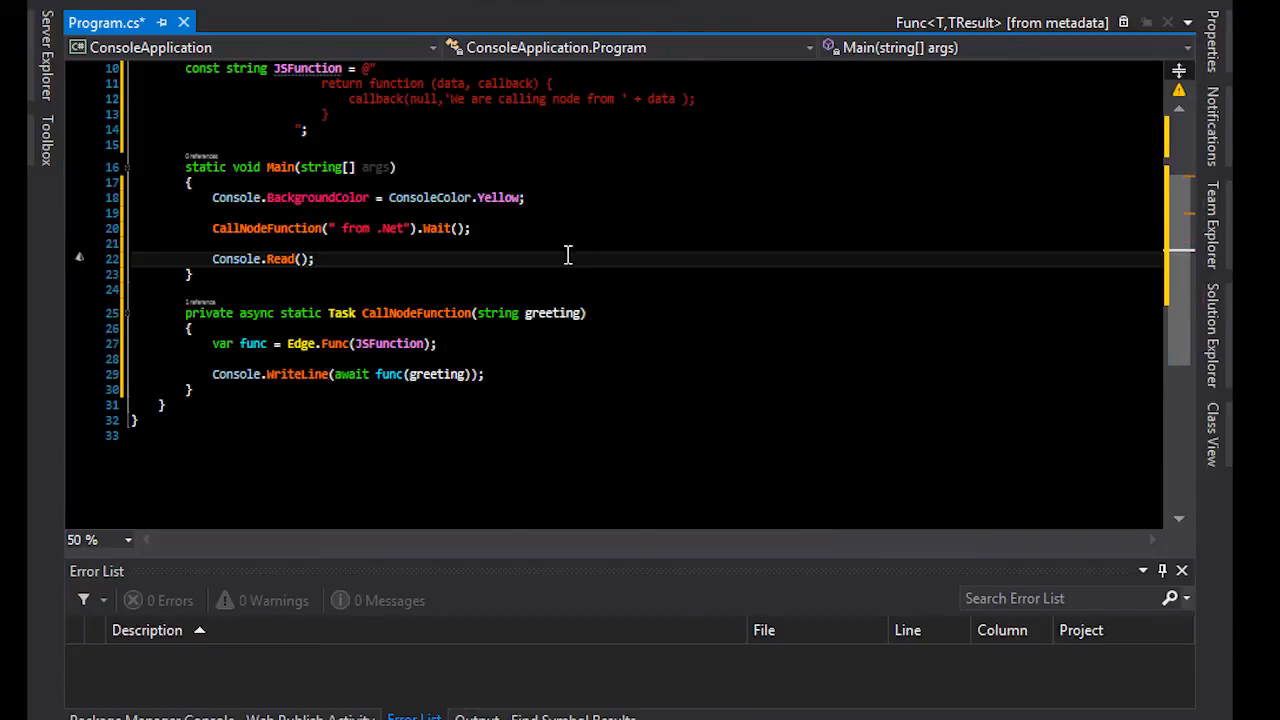
{"action": "left_click", "coordinate": [128, 540]}
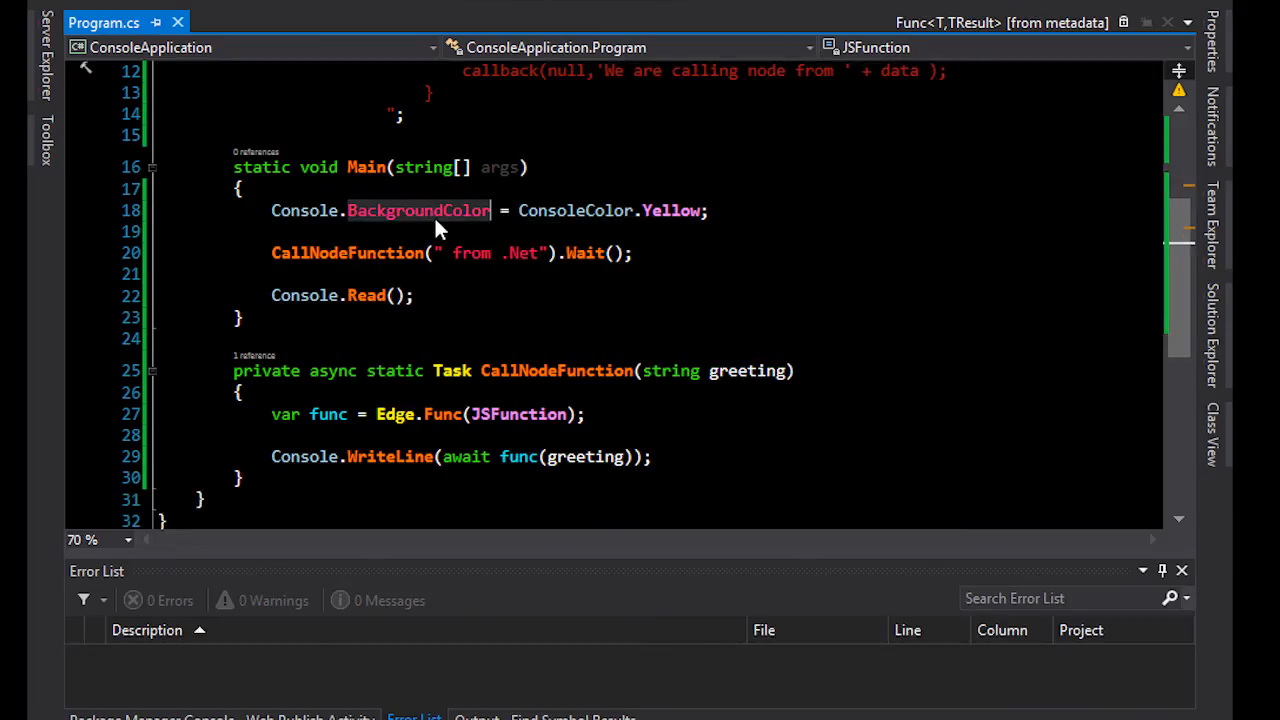
{"action": "type", "text": "ForegroundColor"}
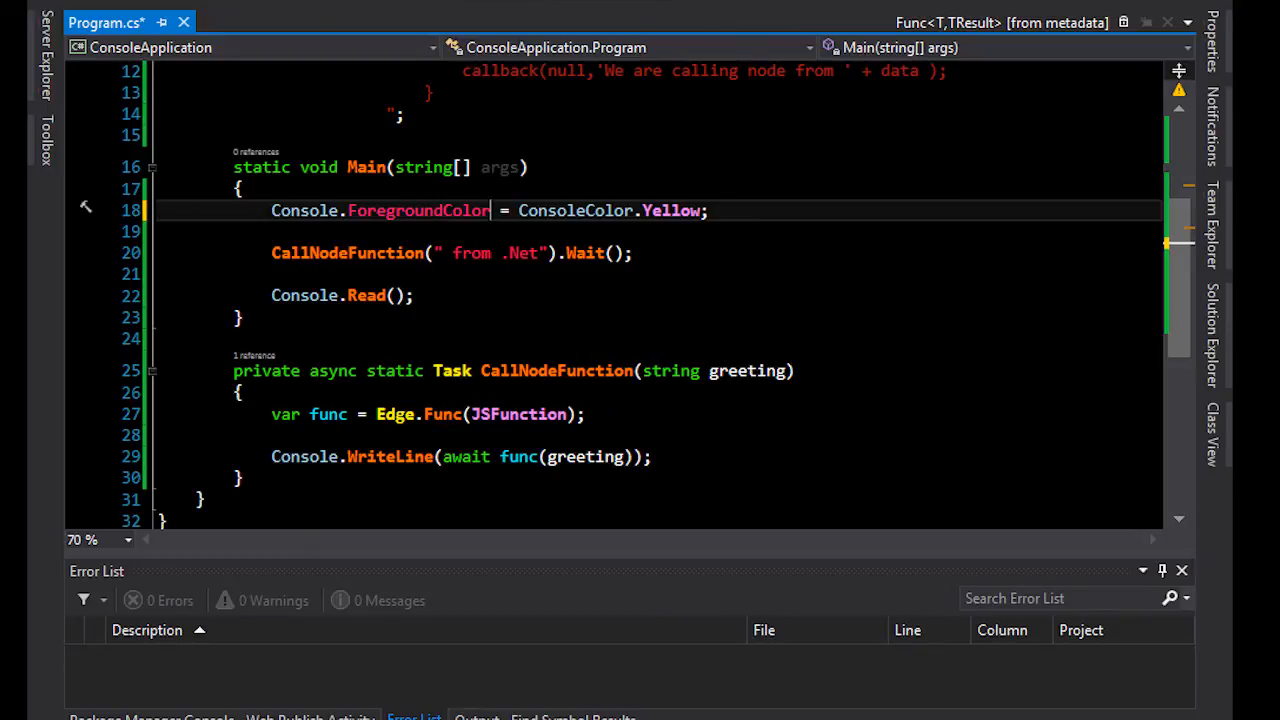